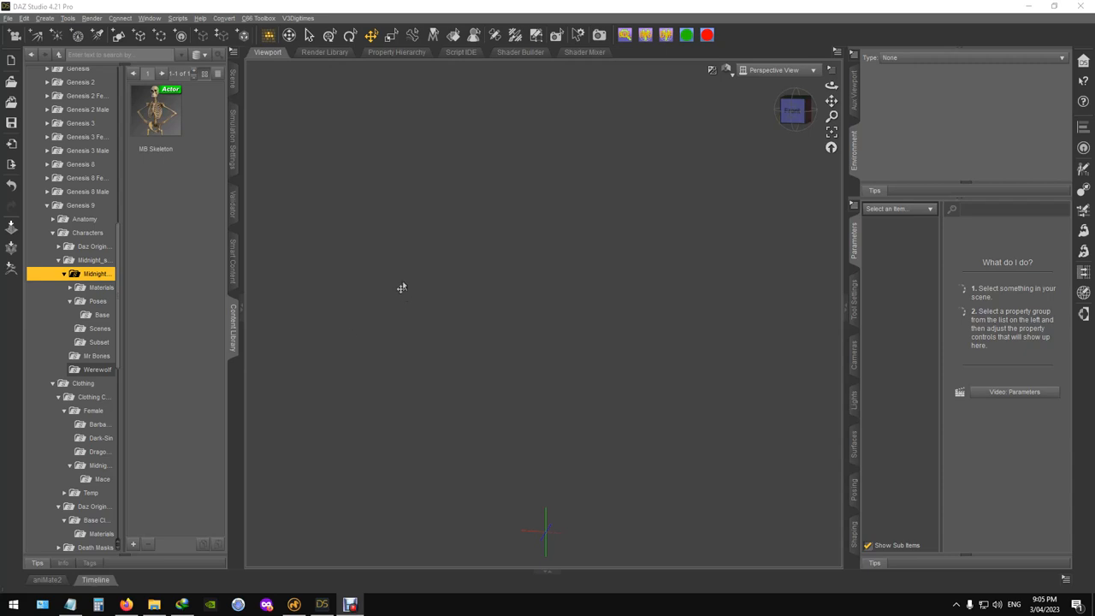
{"action": "mouse_move", "coordinate": [294, 176]}
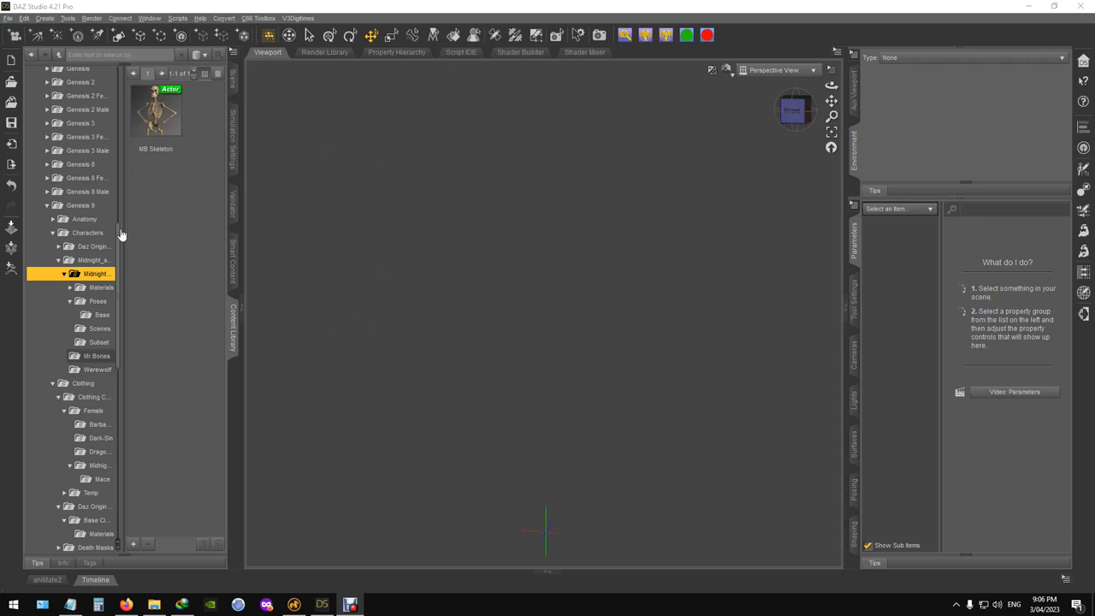
{"action": "mouse_move", "coordinate": [113, 226]}
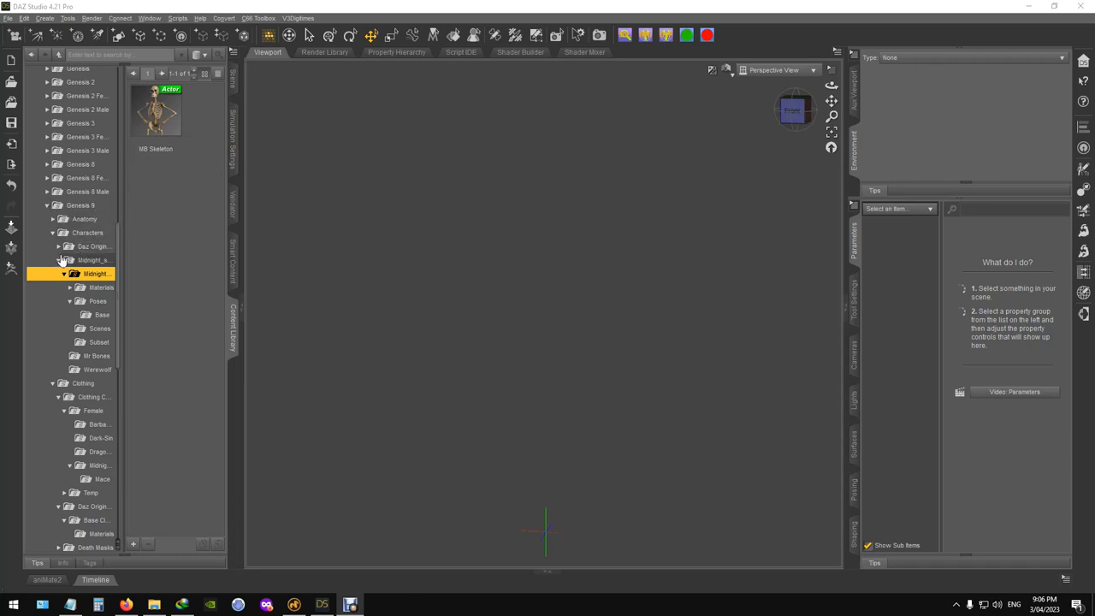
{"action": "mouse_move", "coordinate": [96, 236]}
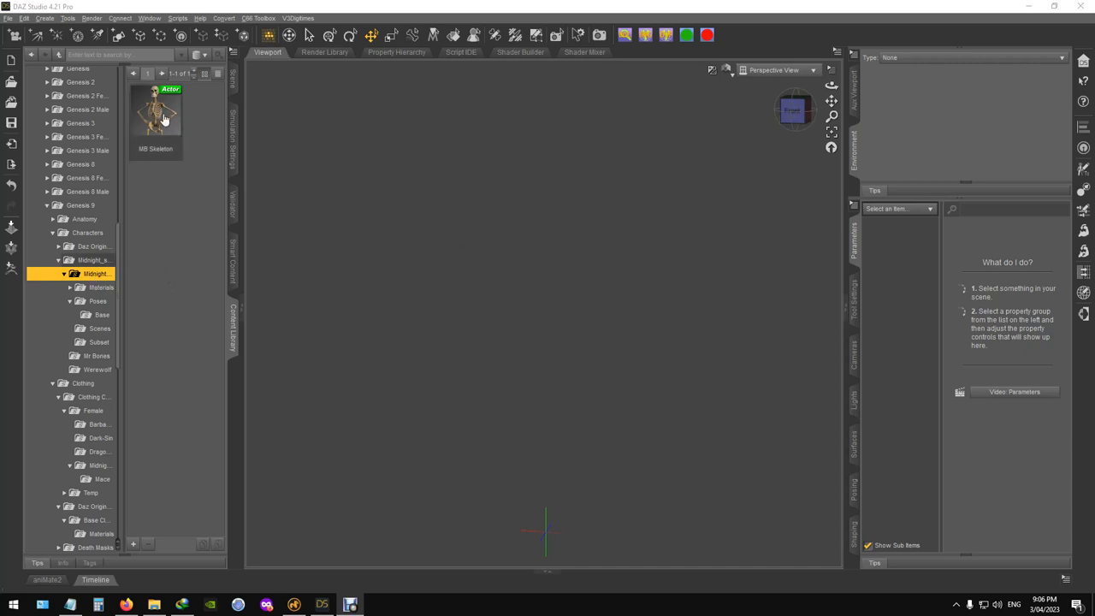
Load the MB Skeleton and try its Base, Dark and Saturated bone material presets.
{"action": "double_click", "coordinate": [154, 111]}
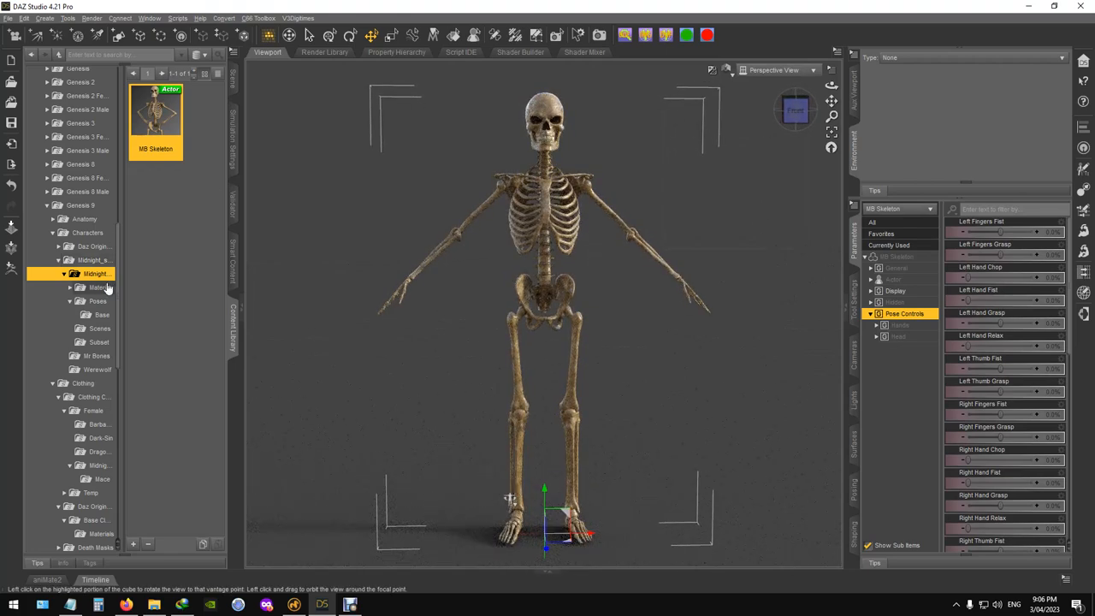
{"action": "left_click", "coordinate": [101, 287]}
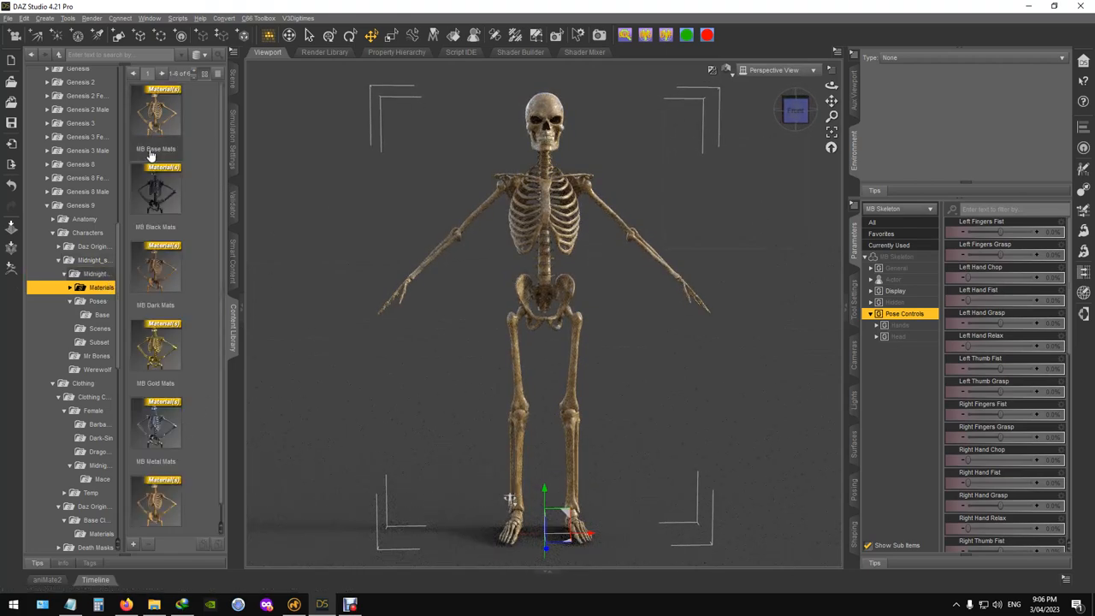
{"action": "mouse_move", "coordinate": [178, 404]}
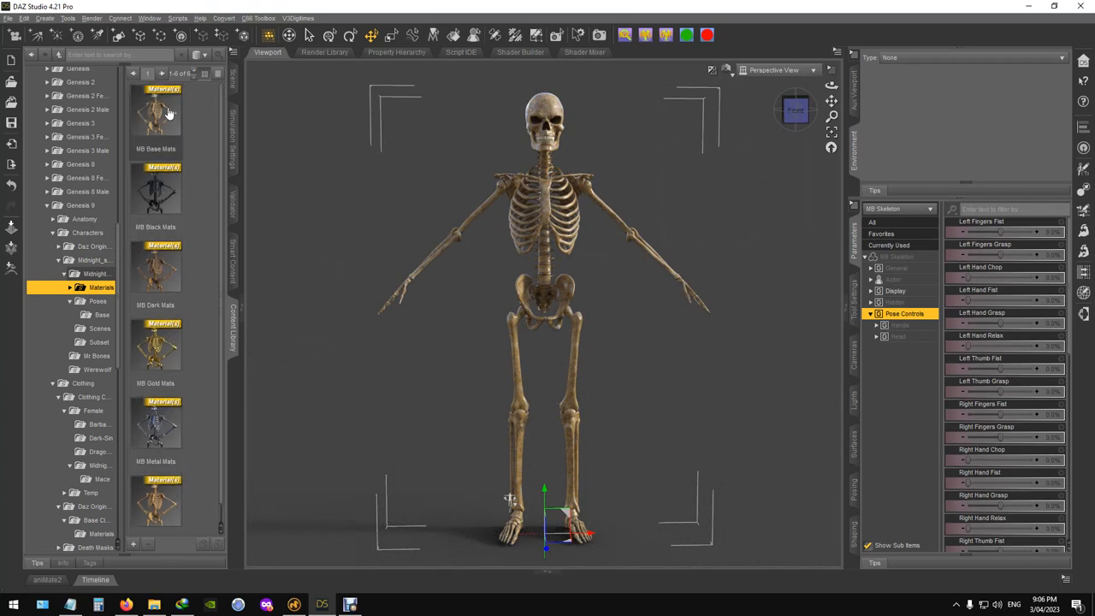
{"action": "left_click", "coordinate": [155, 113]}
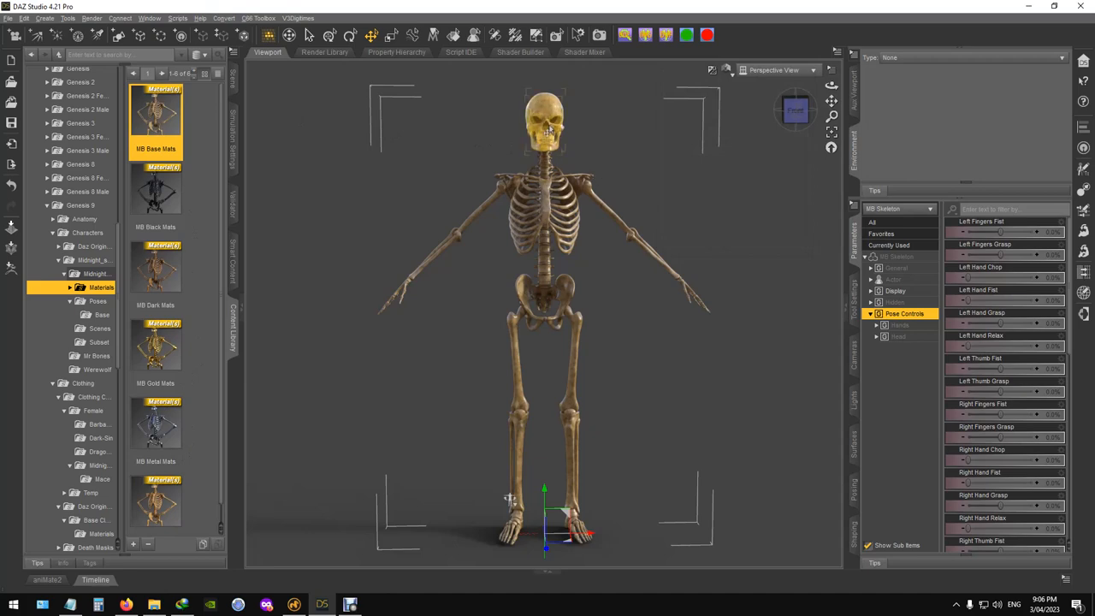
{"action": "double_click", "coordinate": [156, 191]}
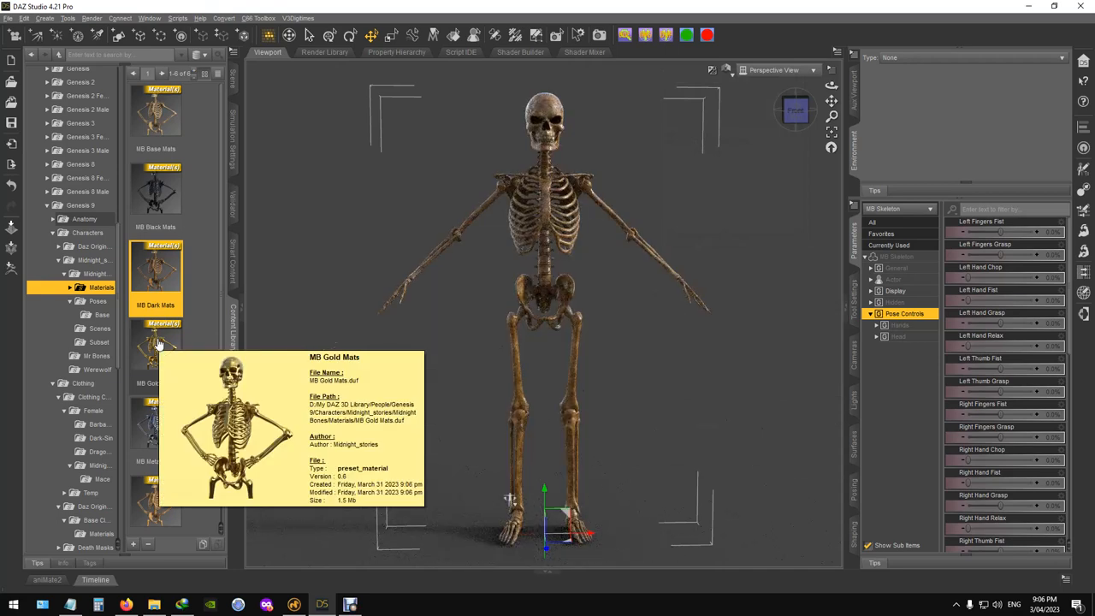
{"action": "left_click", "coordinate": [155, 346]}
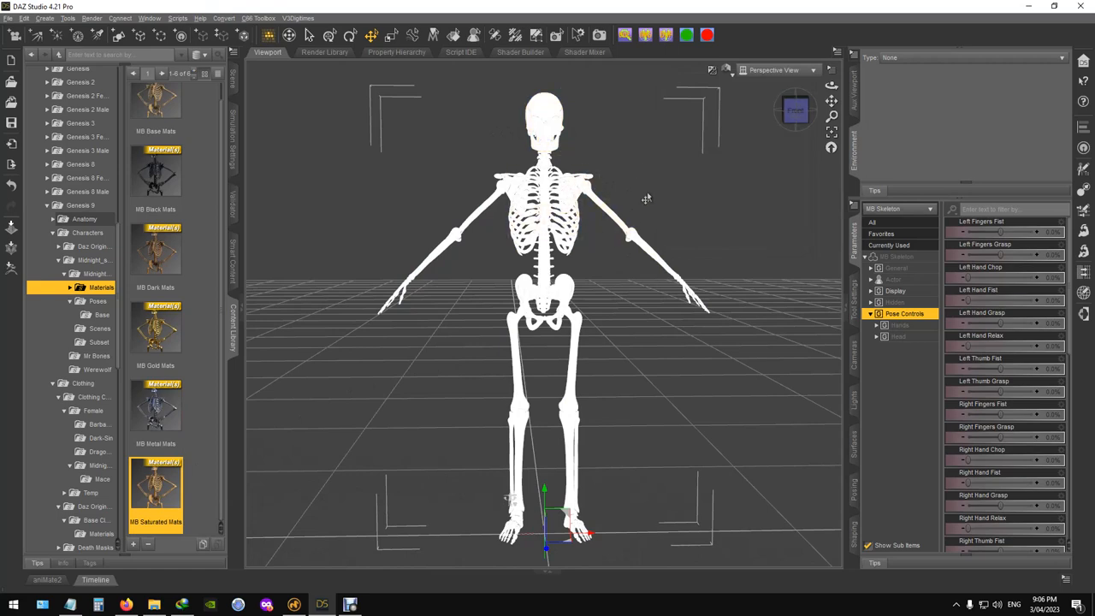
{"action": "double_click", "coordinate": [155, 503]}
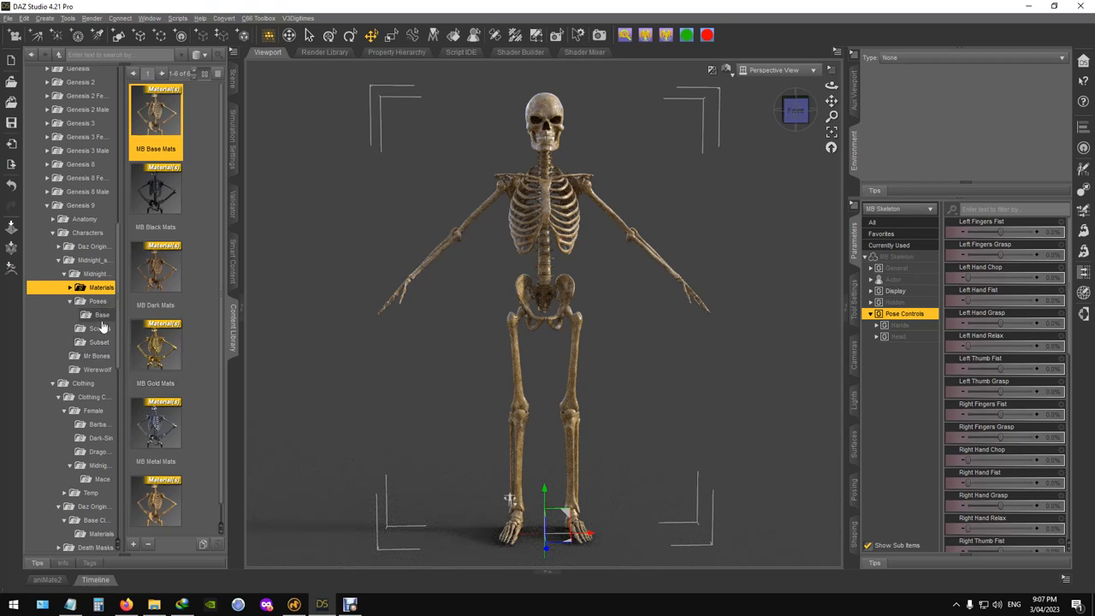
Try the skeleton's backing-away, crawling and Fist pose presets from the Poses folder.
{"action": "left_click", "coordinate": [100, 301]}
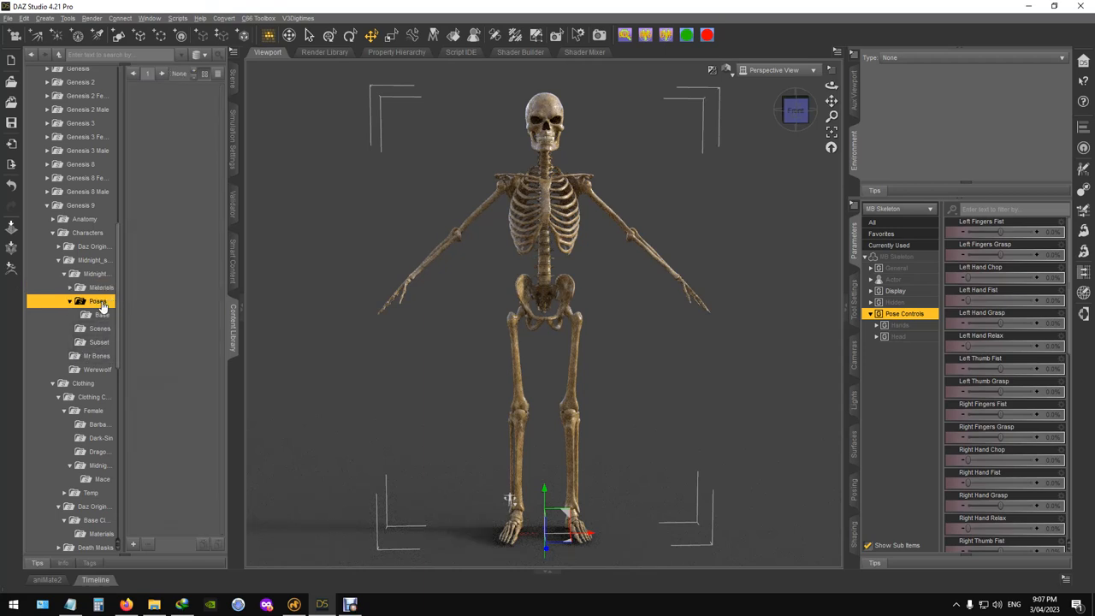
{"action": "left_click", "coordinate": [103, 315]}
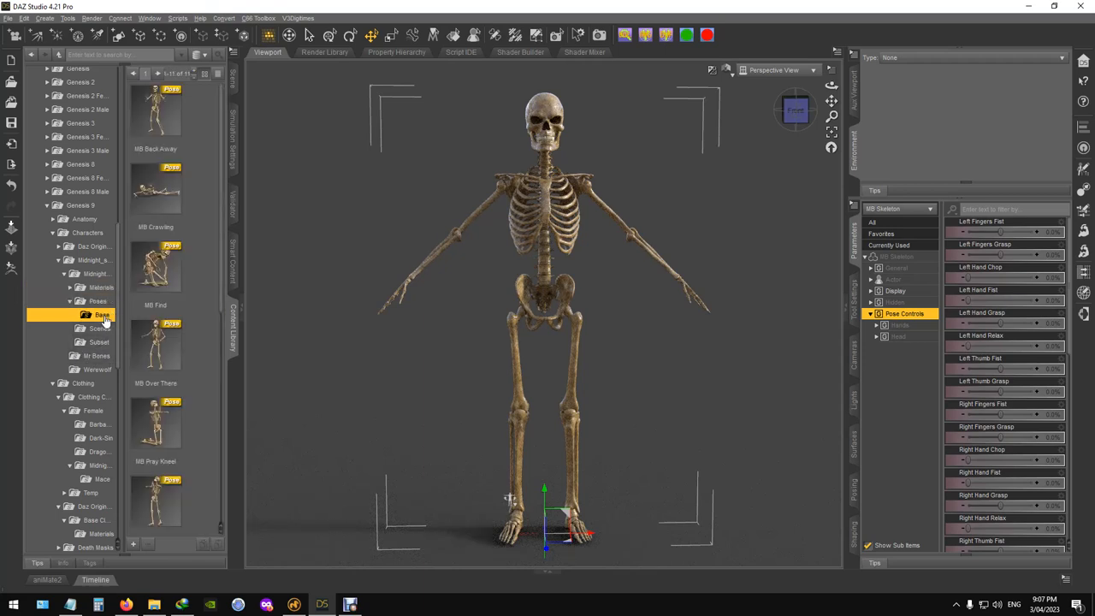
{"action": "left_click", "coordinate": [156, 111]}
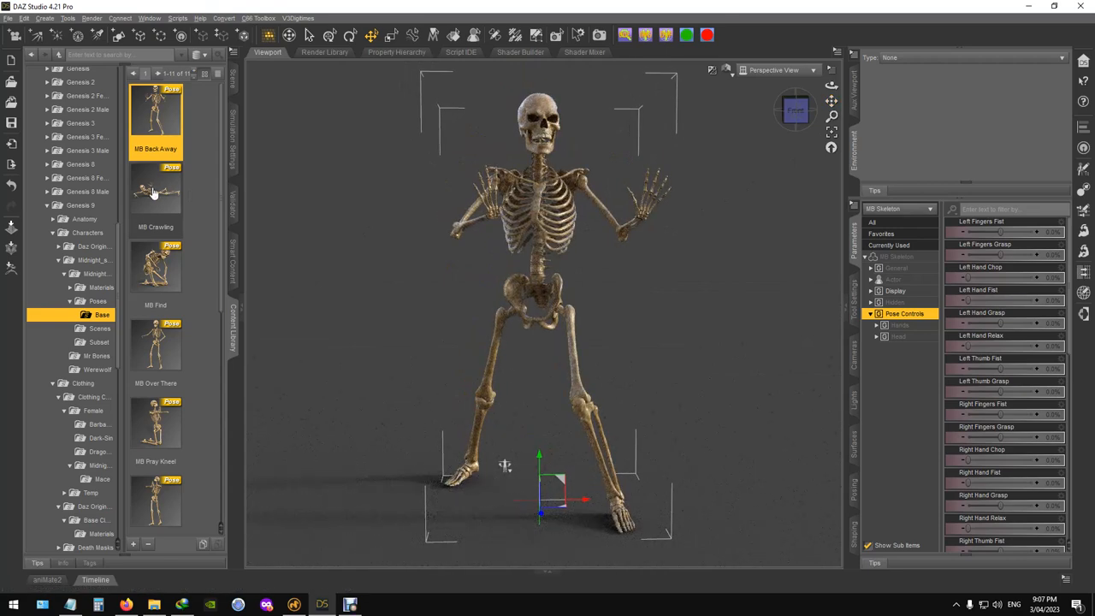
{"action": "double_click", "coordinate": [154, 197]}
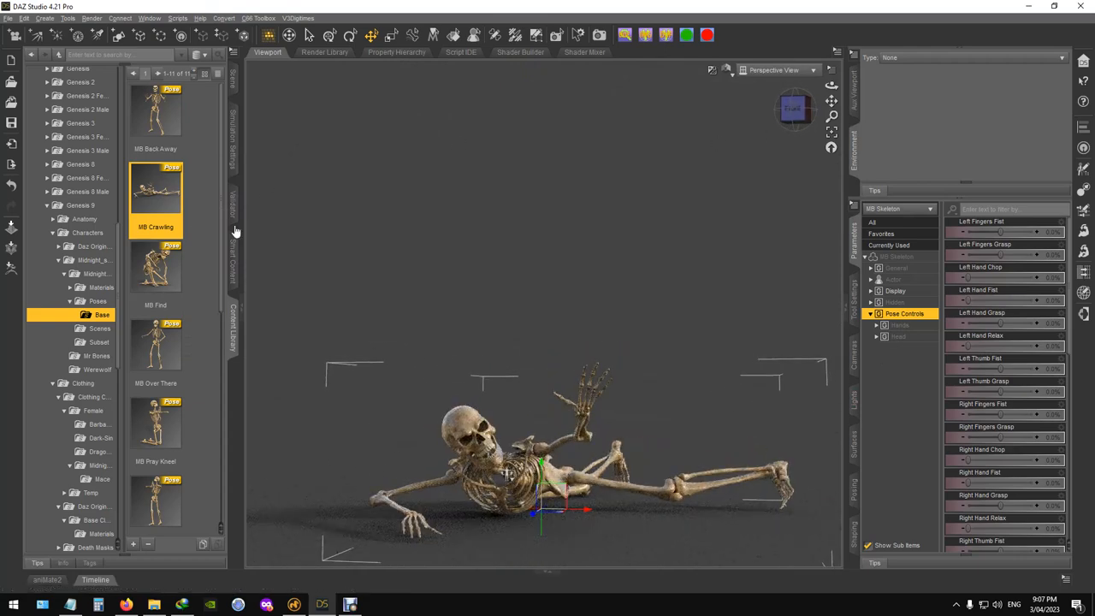
{"action": "double_click", "coordinate": [156, 270]}
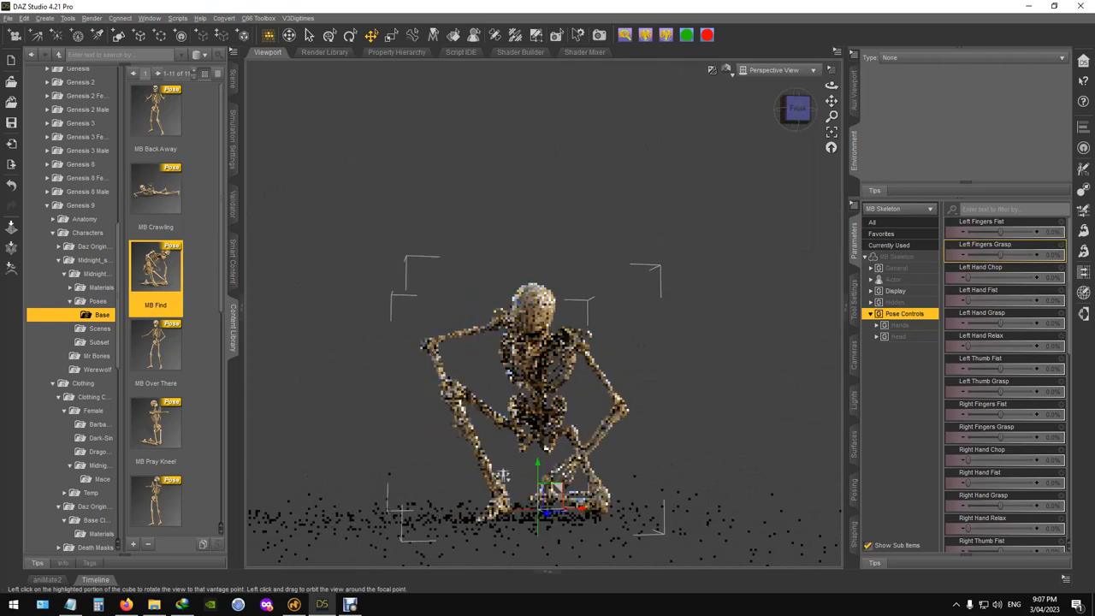
{"action": "double_click", "coordinate": [156, 350]}
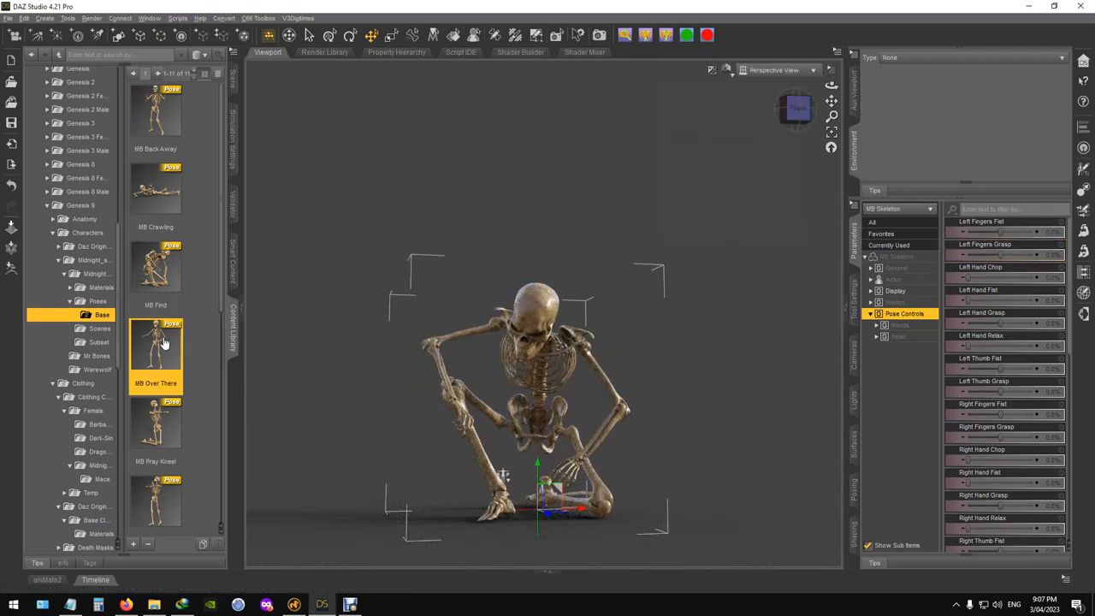
Try the Over There, Pray Stand, arms-raised, Walk and Why kneeling poses.
{"action": "double_click", "coordinate": [156, 346]}
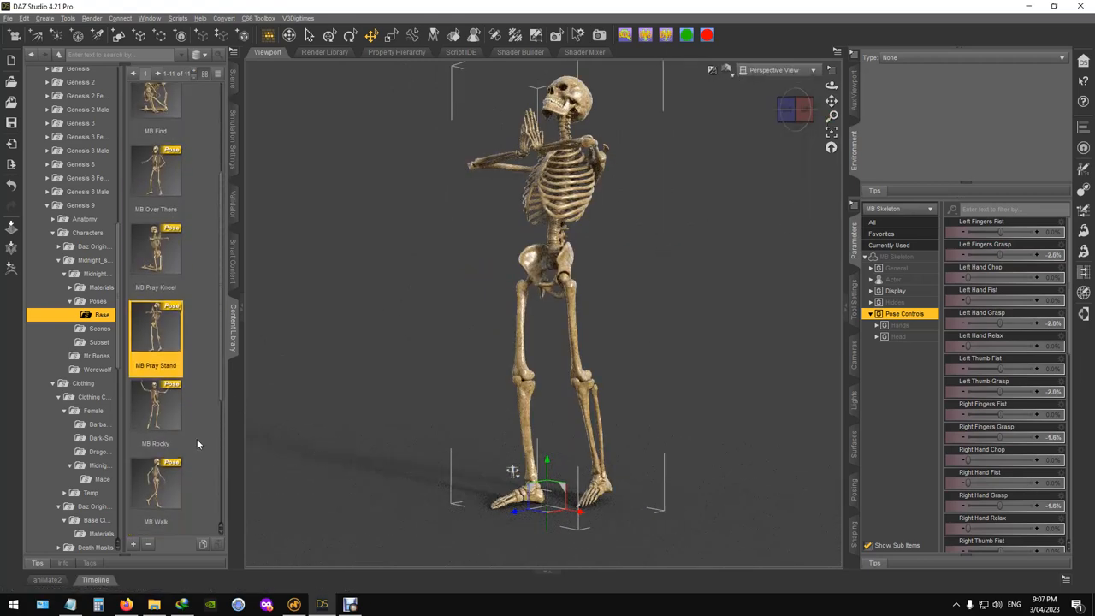
{"action": "double_click", "coordinate": [154, 411]}
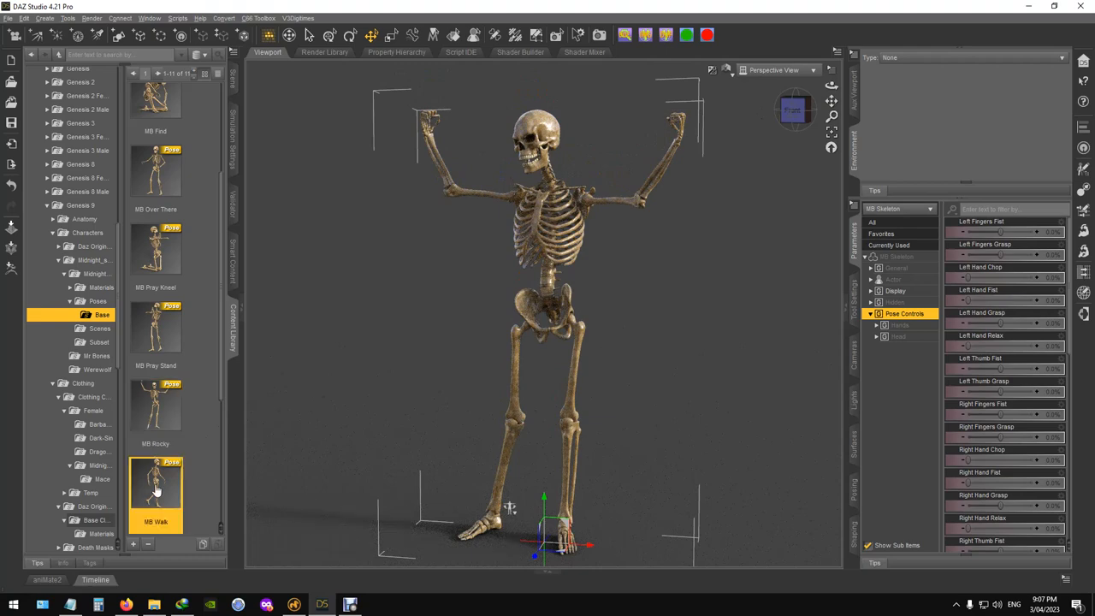
{"action": "double_click", "coordinate": [155, 487]}
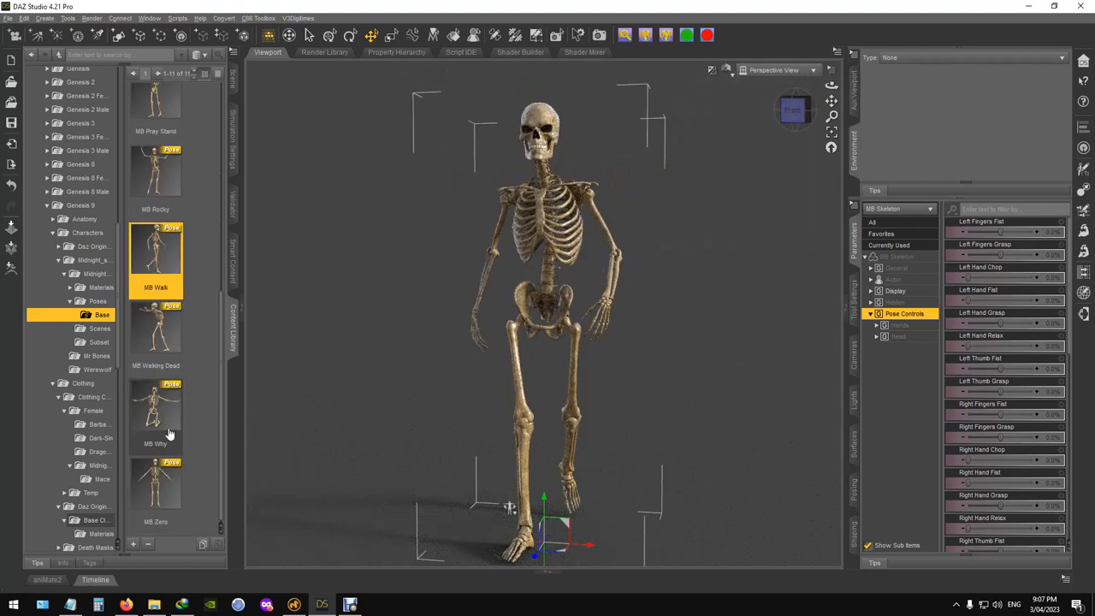
{"action": "double_click", "coordinate": [154, 328]}
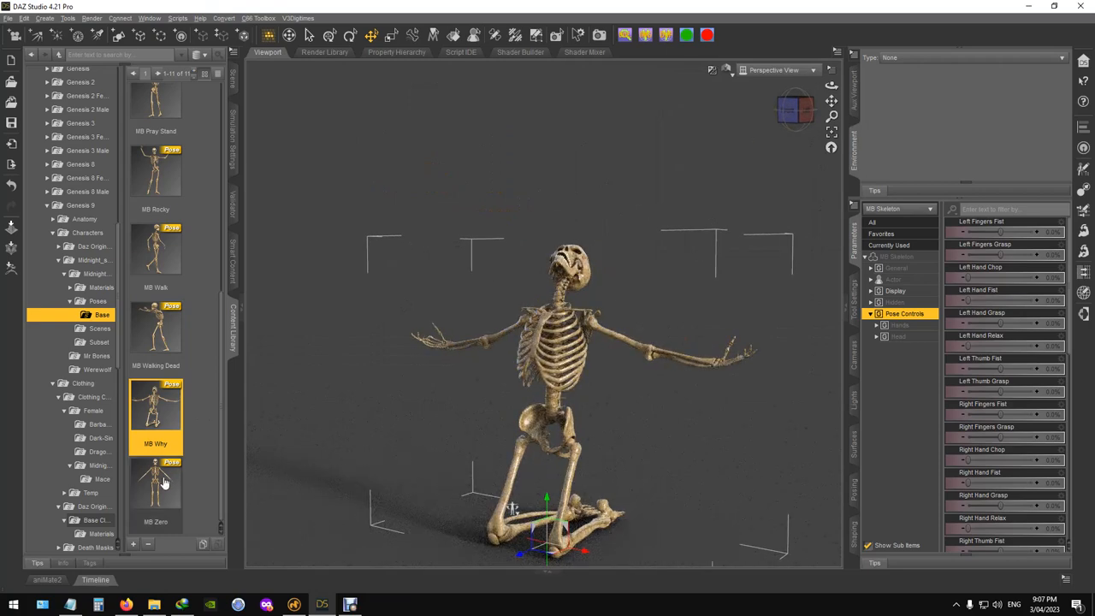
{"action": "double_click", "coordinate": [156, 483]}
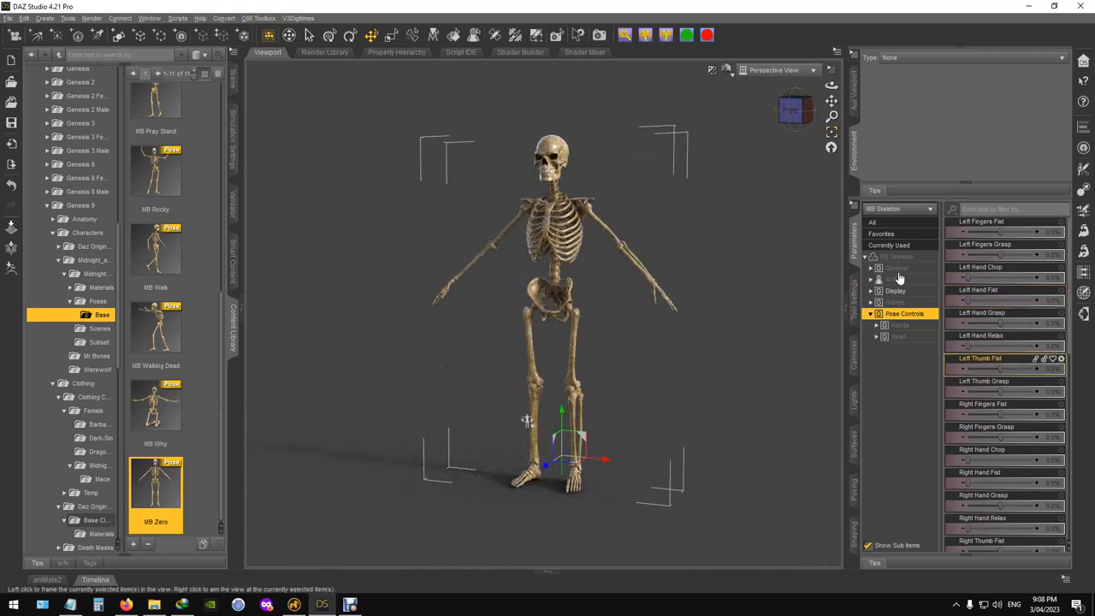
Browse the skeleton's Actor morph dials and their subgroups in the Parameters pane.
{"action": "left_click", "coordinate": [896, 279]}
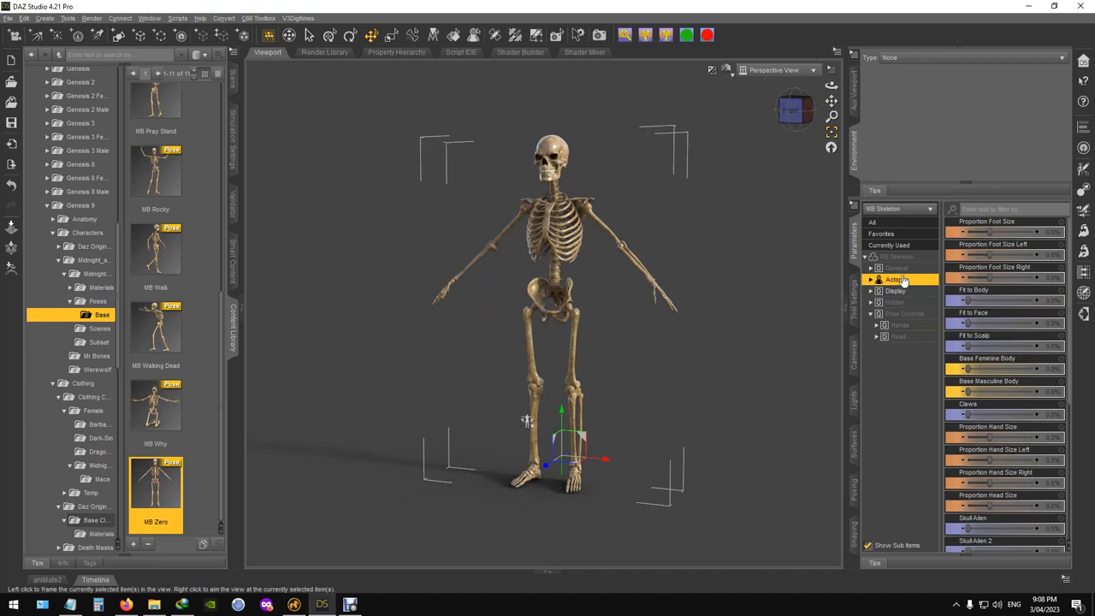
{"action": "scroll", "scroll_direction": "down", "scroll_amount": 3}
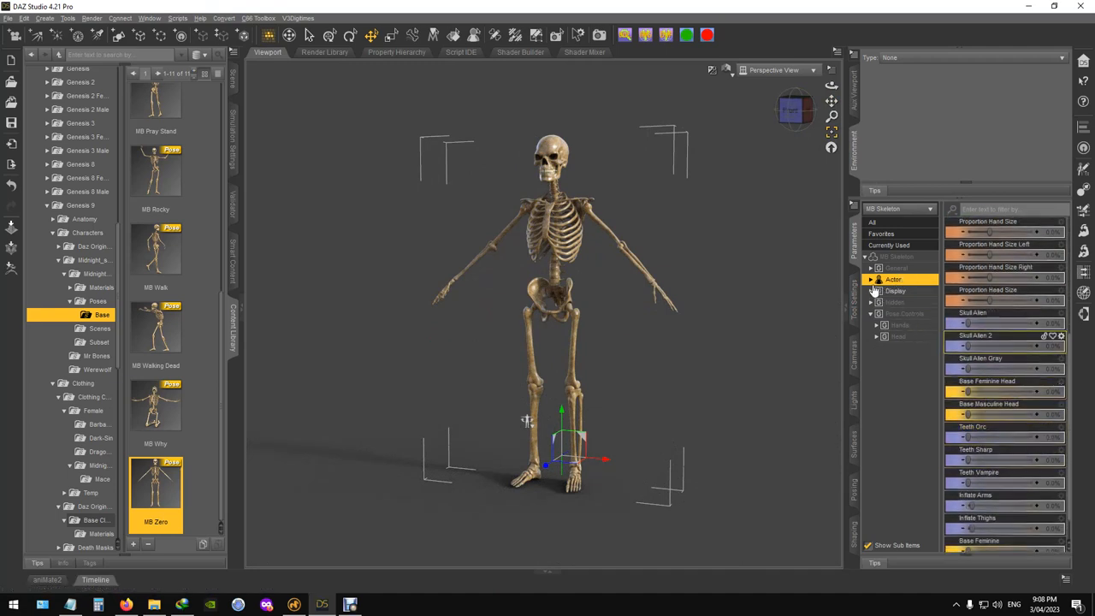
{"action": "left_click", "coordinate": [870, 279]}
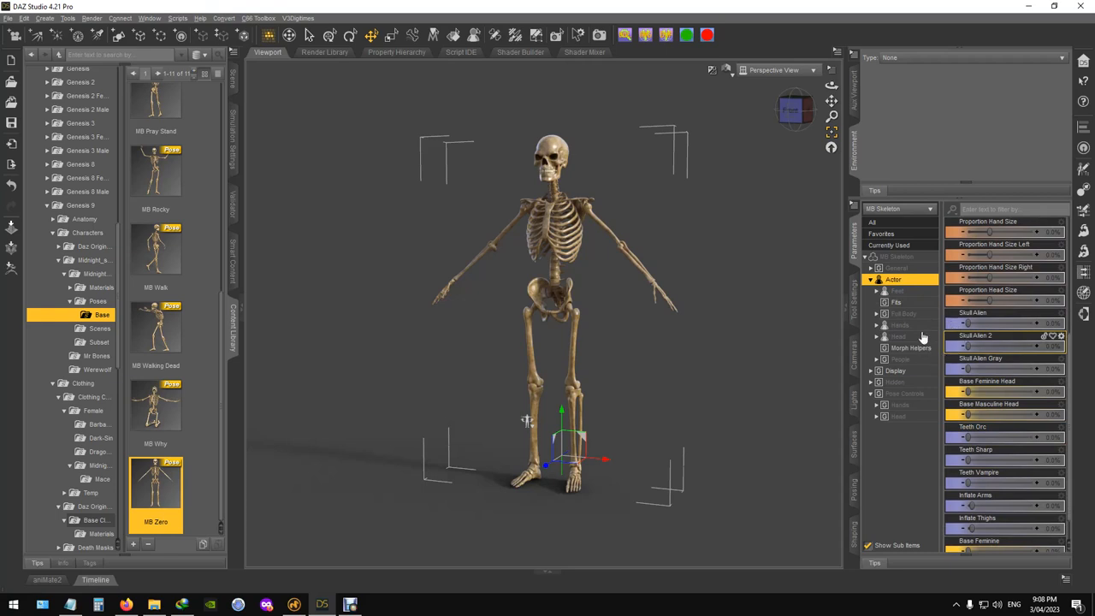
{"action": "left_click", "coordinate": [900, 360]}
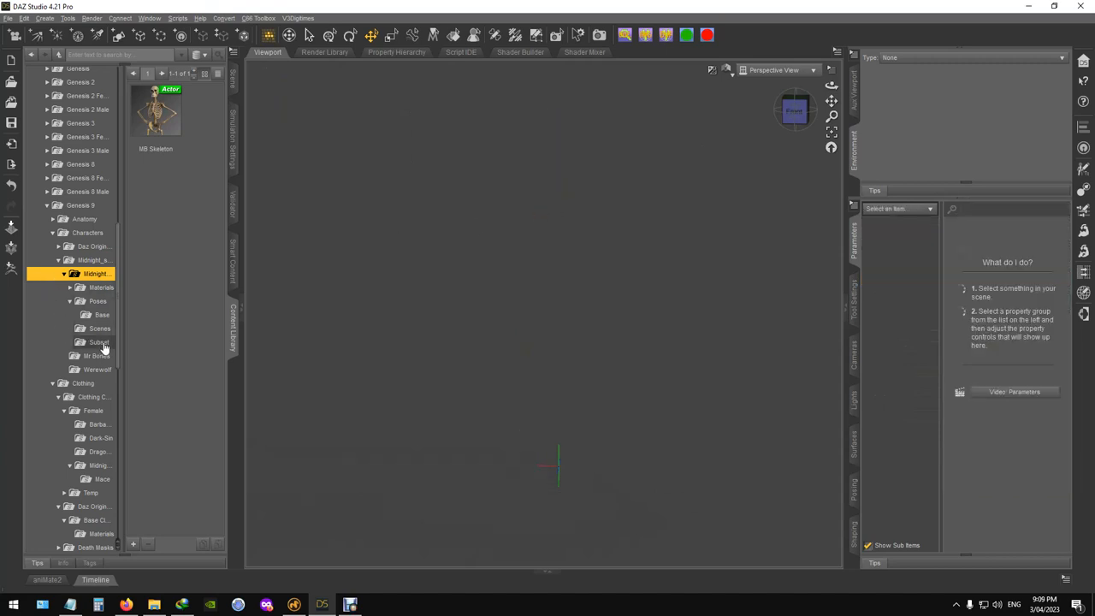
Load the MB Fitted with Genesis 9 subset from the Subset folder into the empty scene.
{"action": "left_click", "coordinate": [99, 342]}
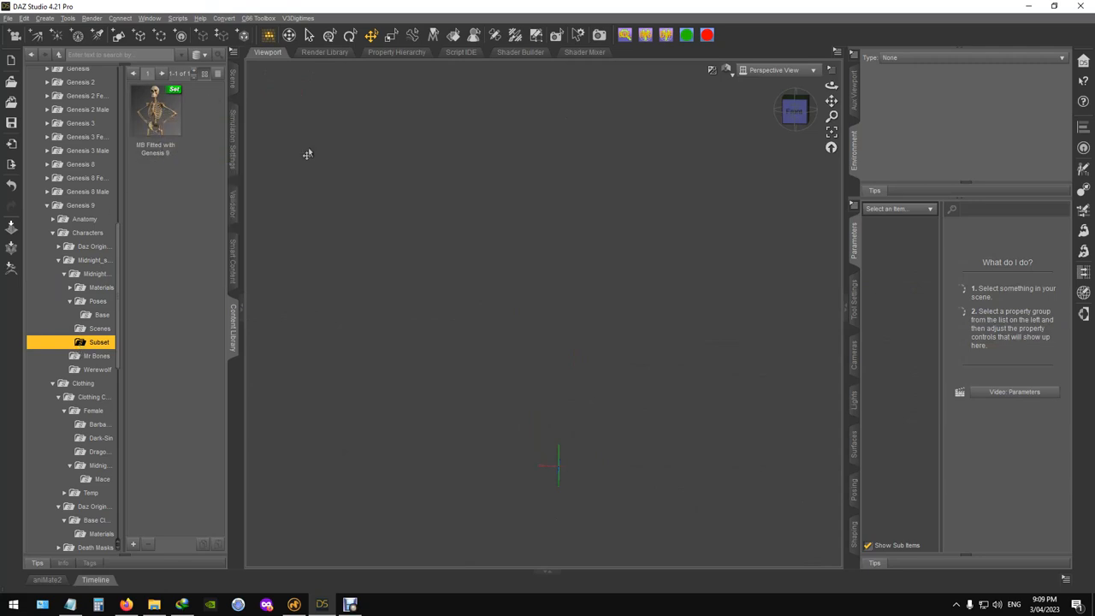
{"action": "mouse_move", "coordinate": [157, 111]}
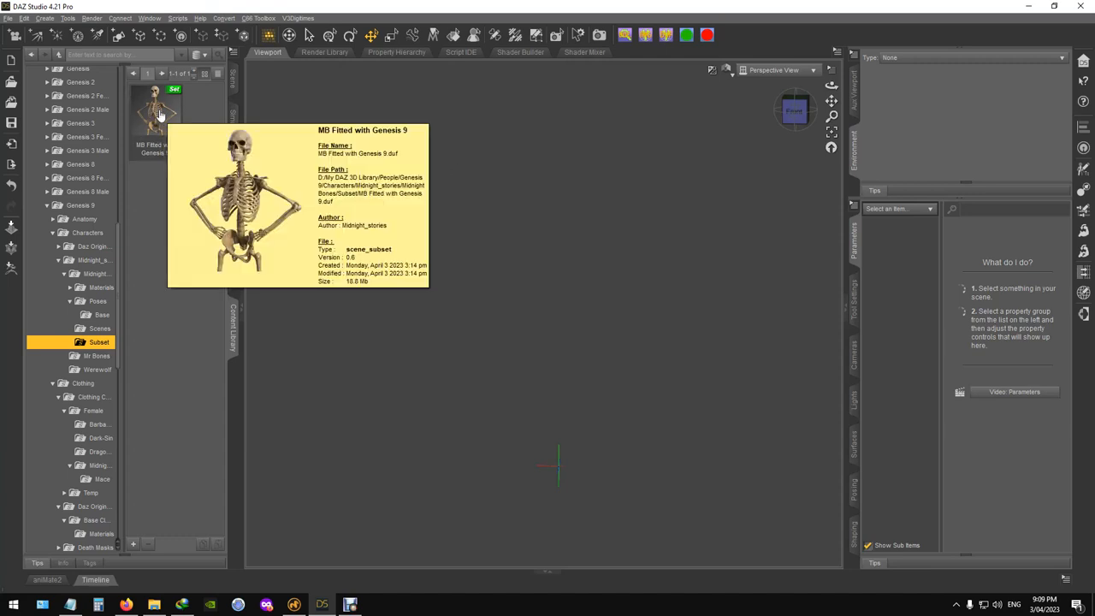
{"action": "double_click", "coordinate": [154, 111]}
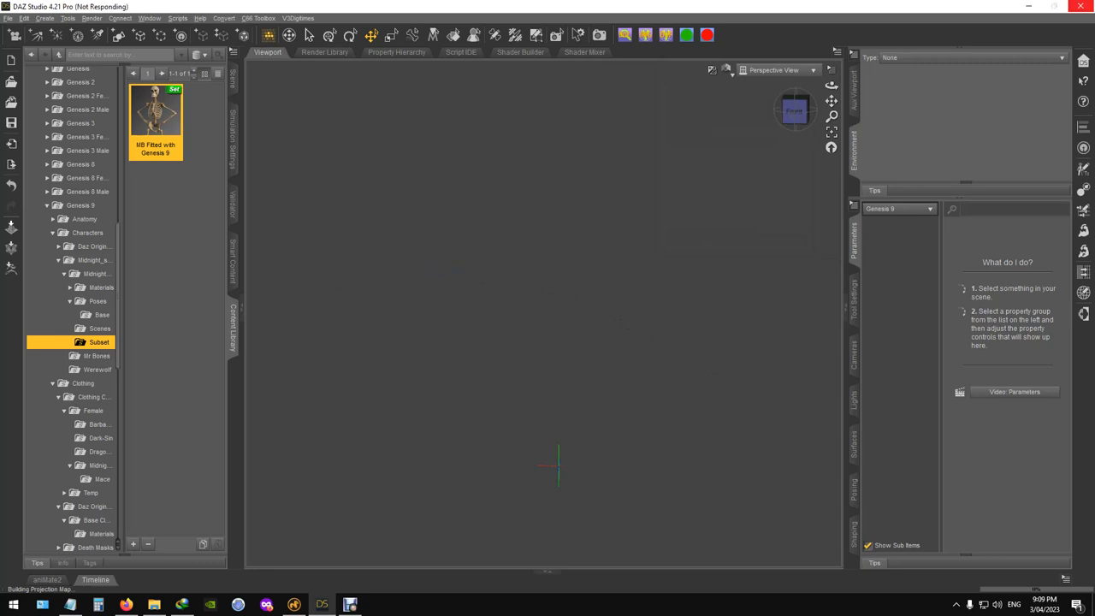
{"action": "double_click", "coordinate": [156, 112]}
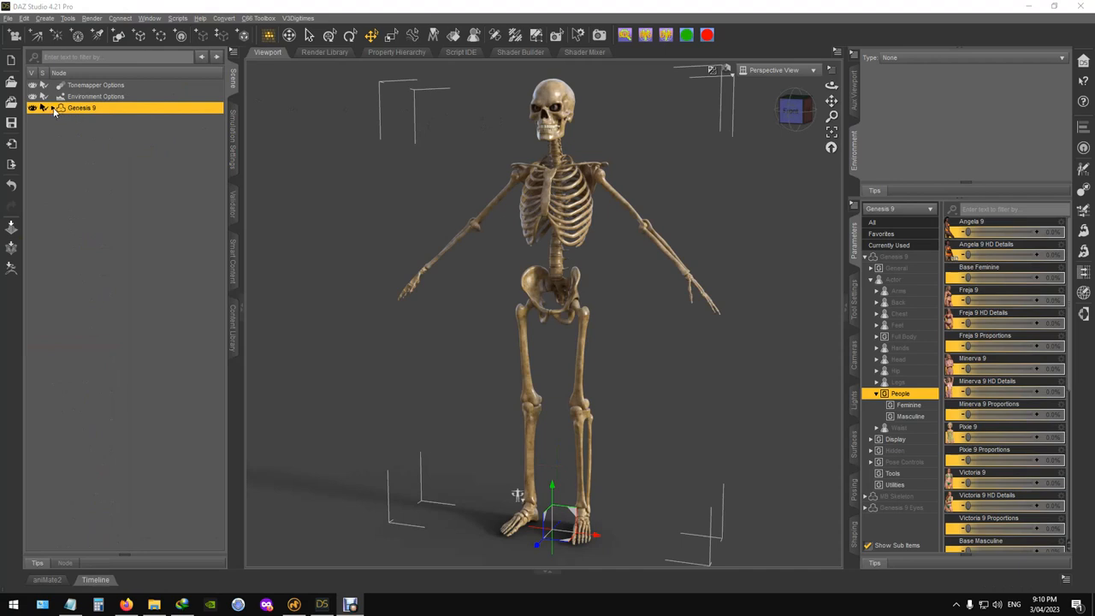
Expand Genesis 9 in the Scene pane and select the MB Skeleton and Genesis 9 Eyes children.
{"action": "left_click", "coordinate": [52, 106]}
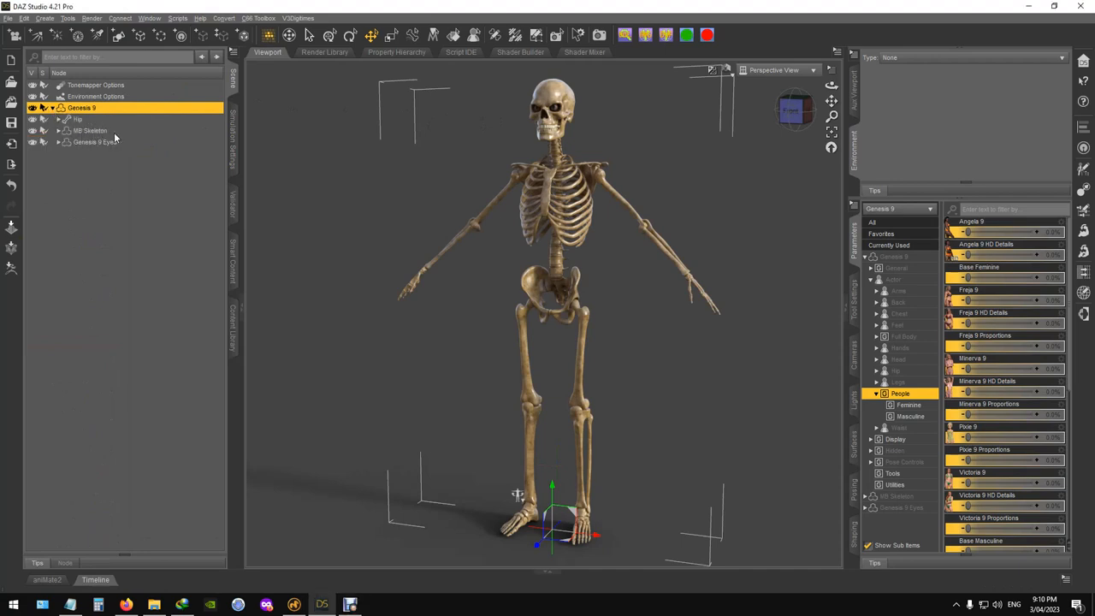
{"action": "left_click", "coordinate": [89, 130]}
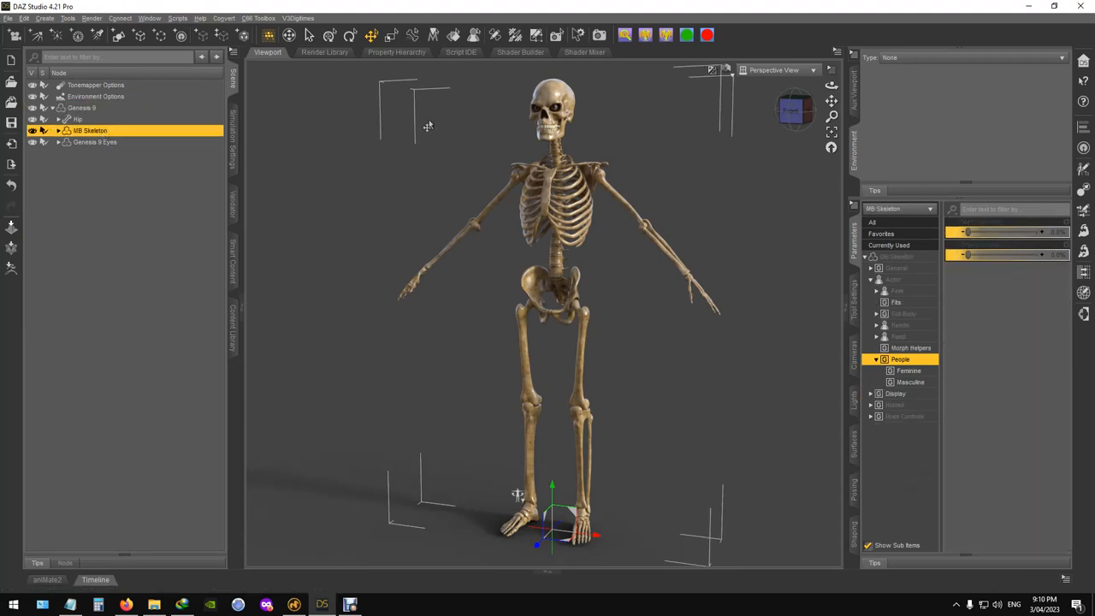
{"action": "left_click", "coordinate": [551, 103]}
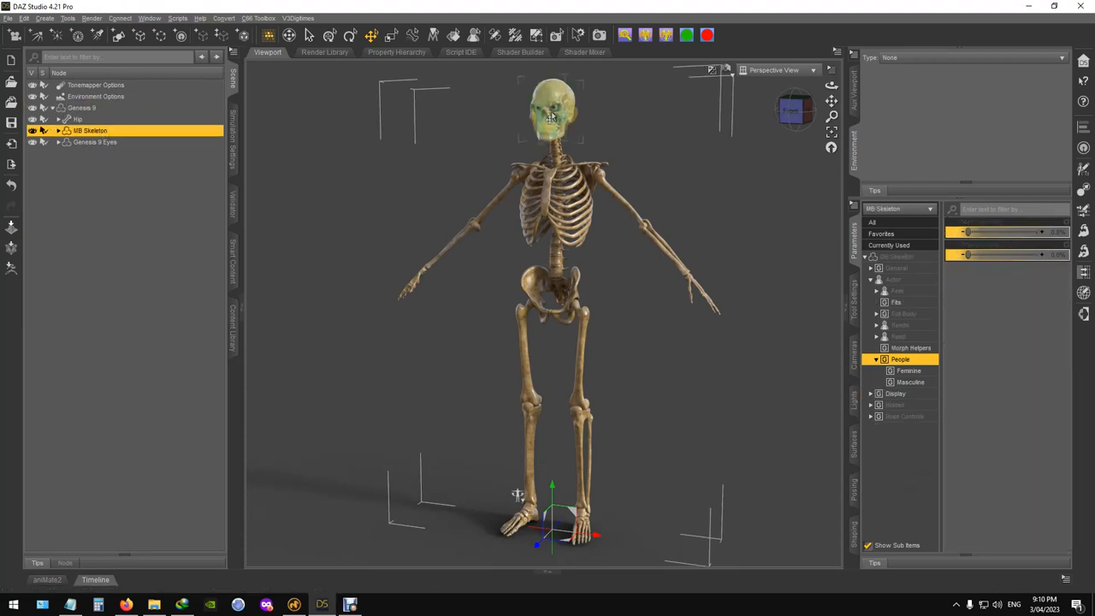
{"action": "left_click", "coordinate": [94, 141]}
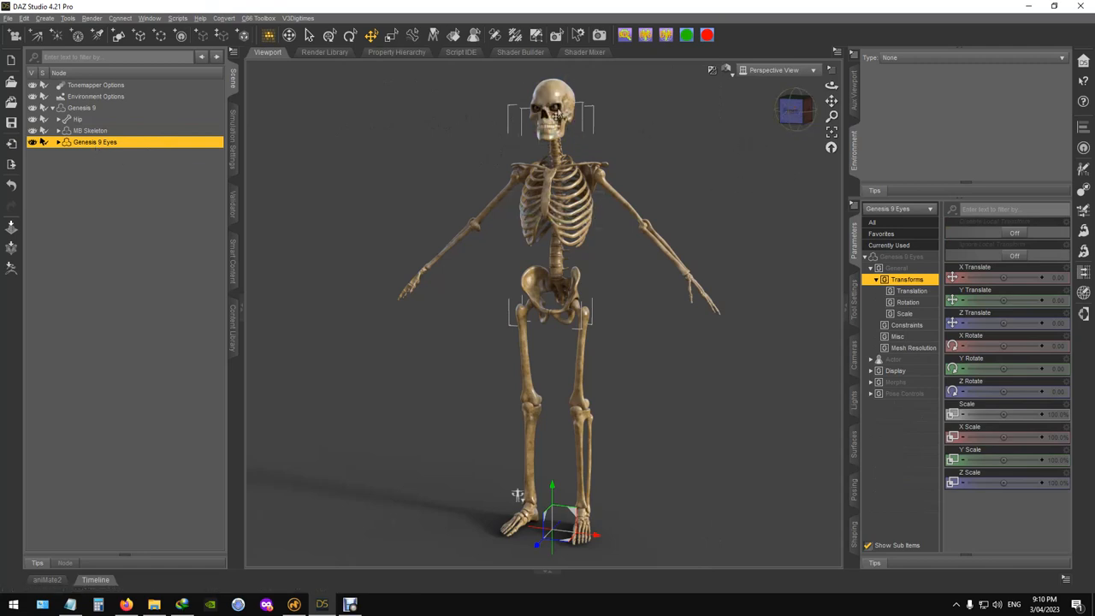
{"action": "mouse_move", "coordinate": [107, 116]}
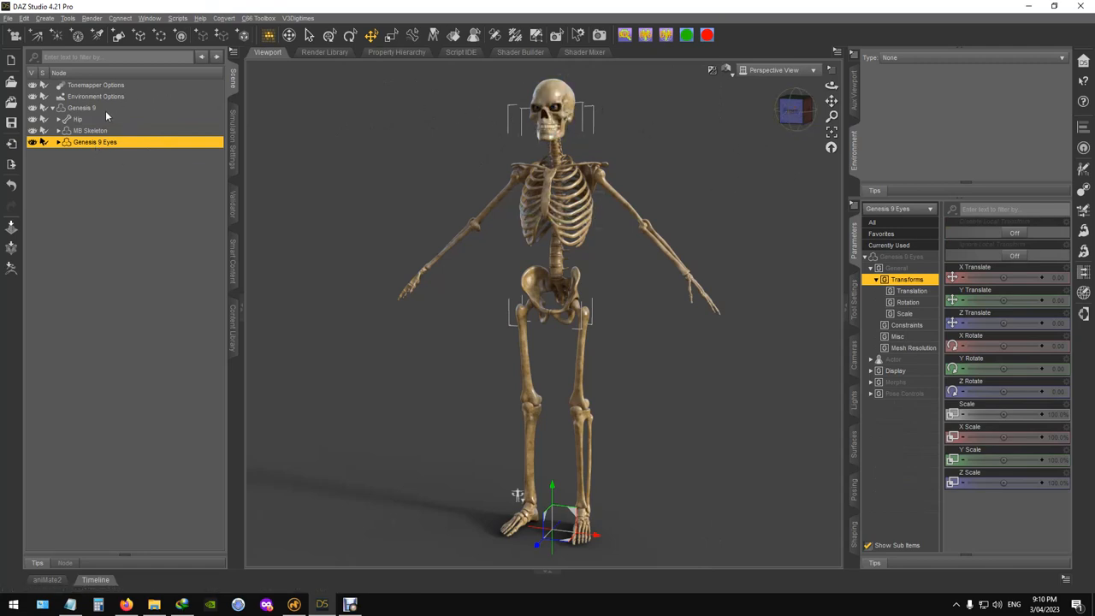
{"action": "mouse_move", "coordinate": [794, 109]}
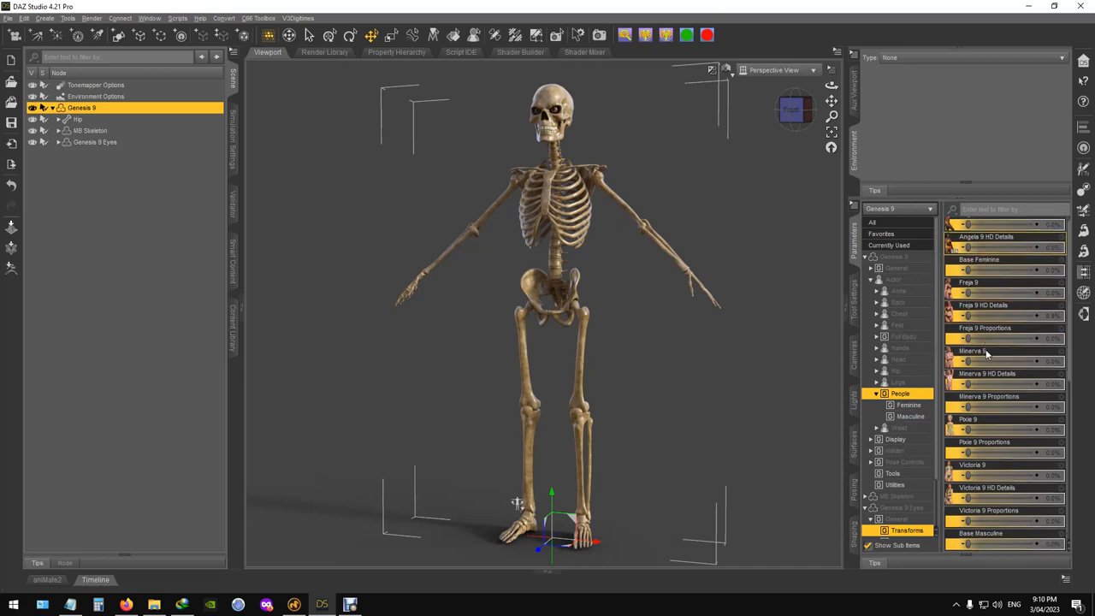
Adjust Genesis 9's Proportion Arms Length and feminine morphs, then select the fitted MB Skeleton.
{"action": "scroll", "scroll_direction": "up", "scroll_amount": 3}
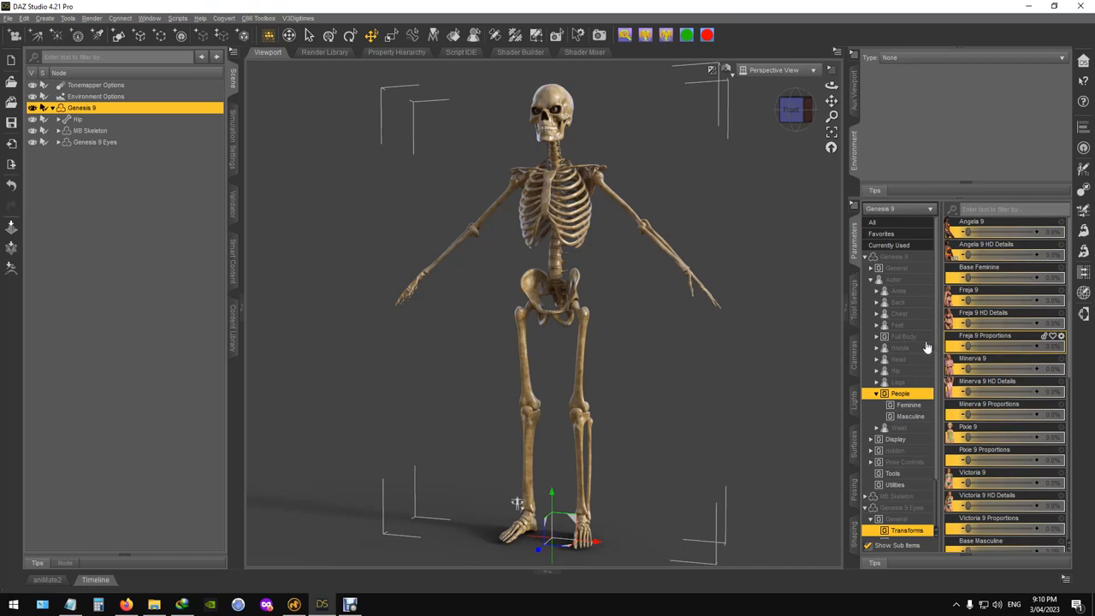
{"action": "mouse_move", "coordinate": [905, 297]}
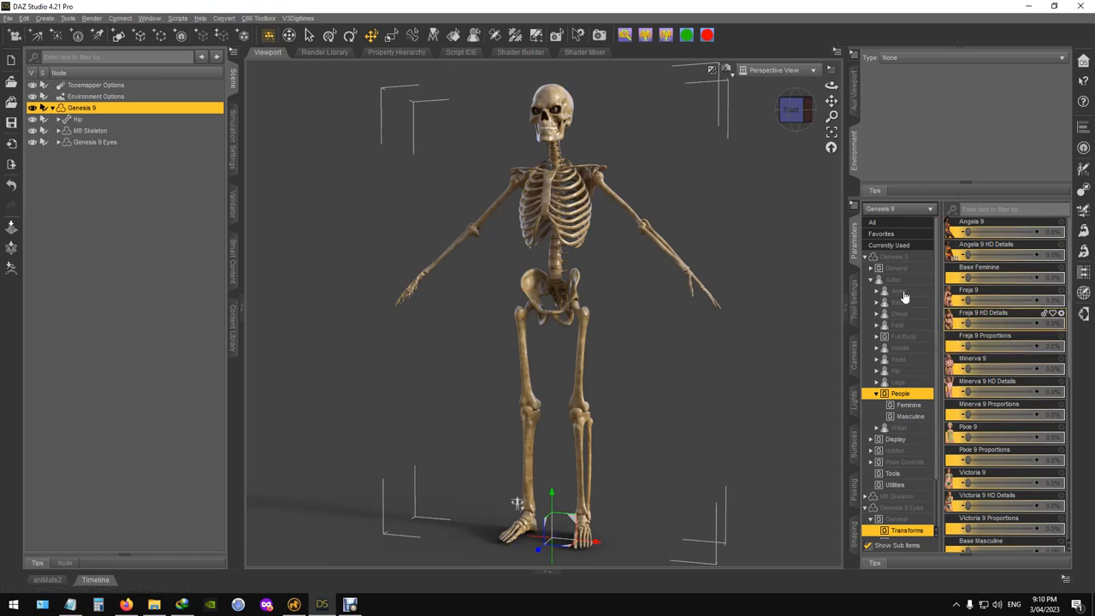
{"action": "left_click", "coordinate": [895, 291]}
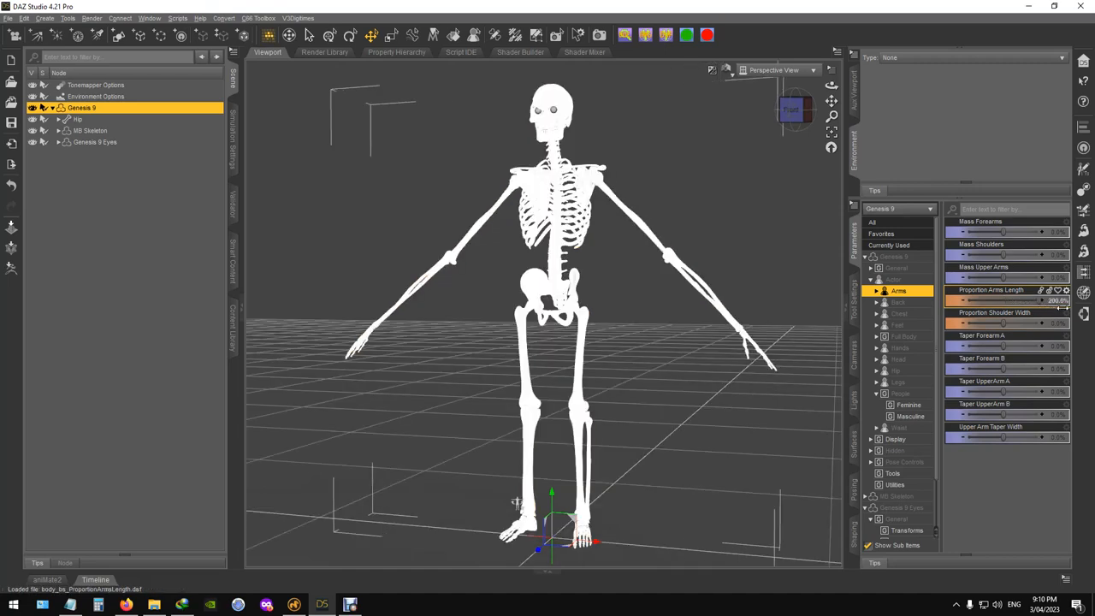
{"action": "left_click_drag", "start_coordinate": [1002, 301], "coordinate": [992, 301]}
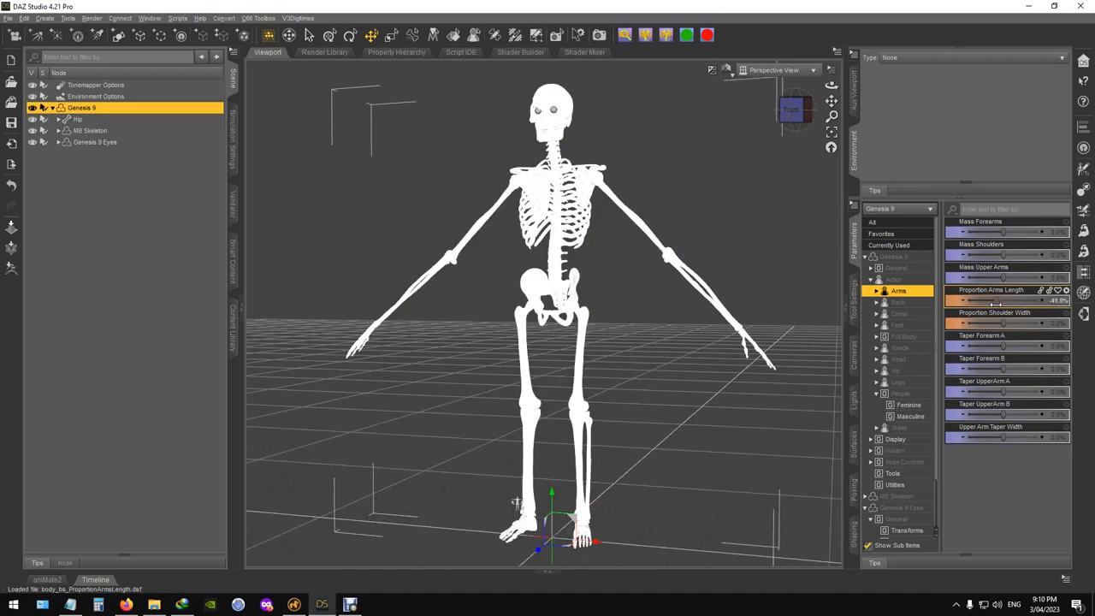
{"action": "left_click_drag", "start_coordinate": [1002, 301], "coordinate": [966, 301]}
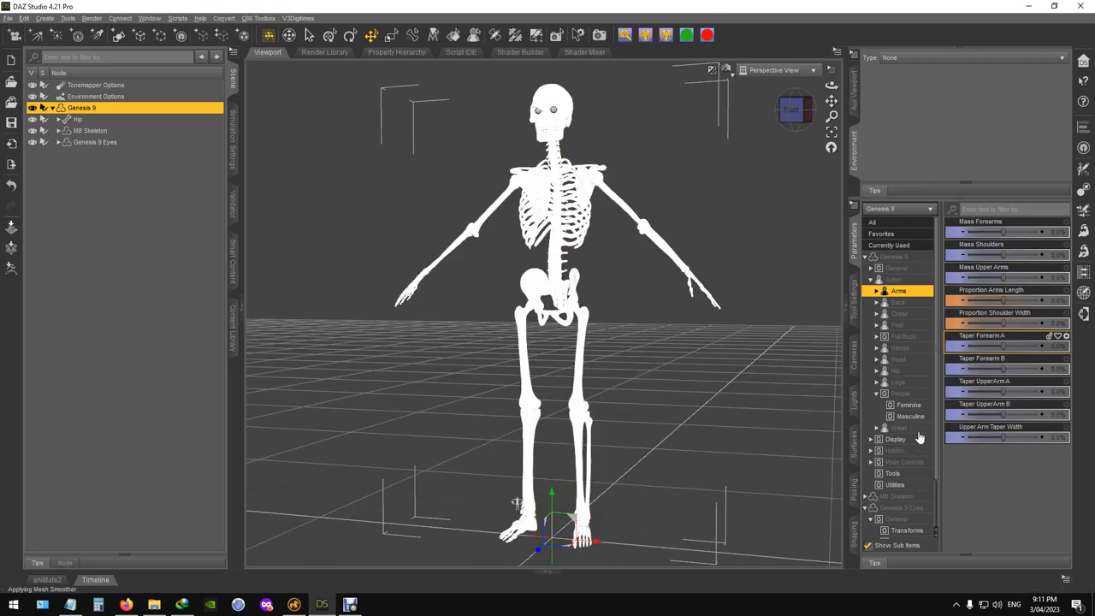
{"action": "left_click", "coordinate": [908, 404]}
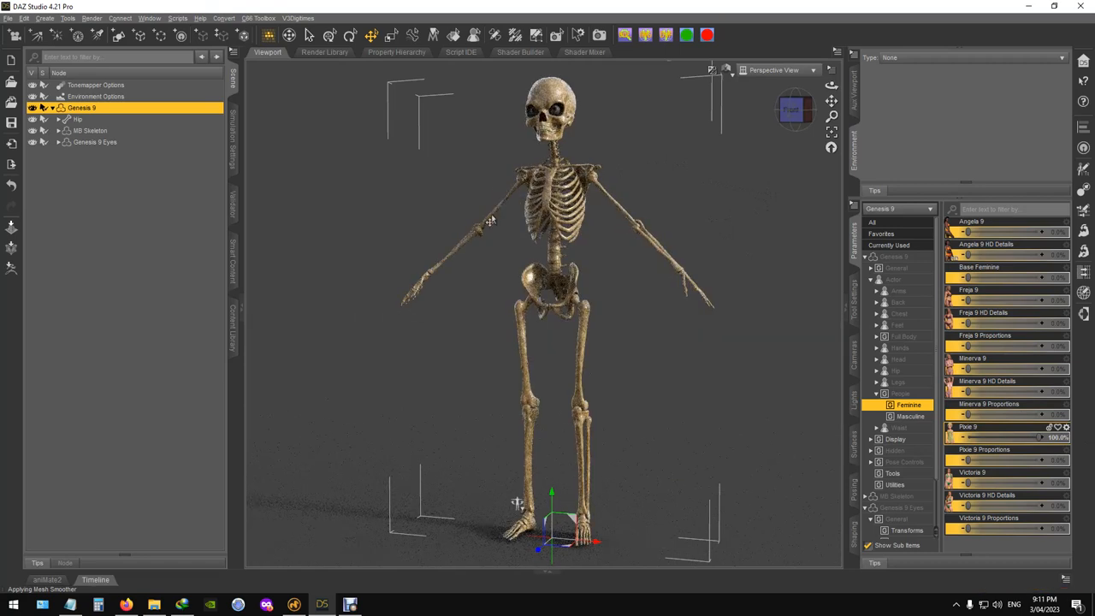
{"action": "left_click", "coordinate": [578, 377]}
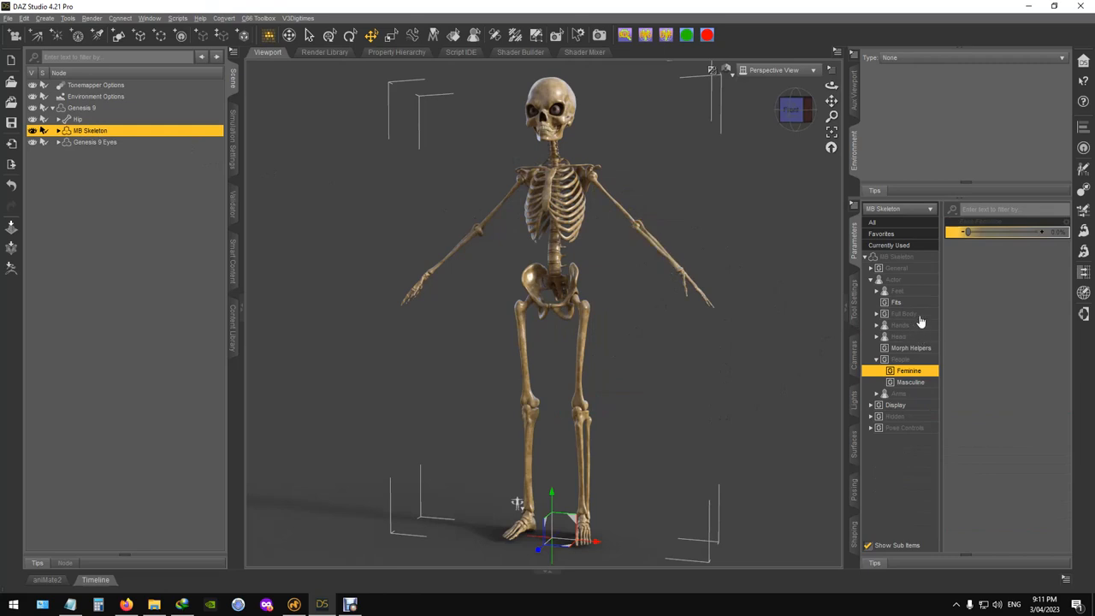
{"action": "mouse_move", "coordinate": [898, 334]}
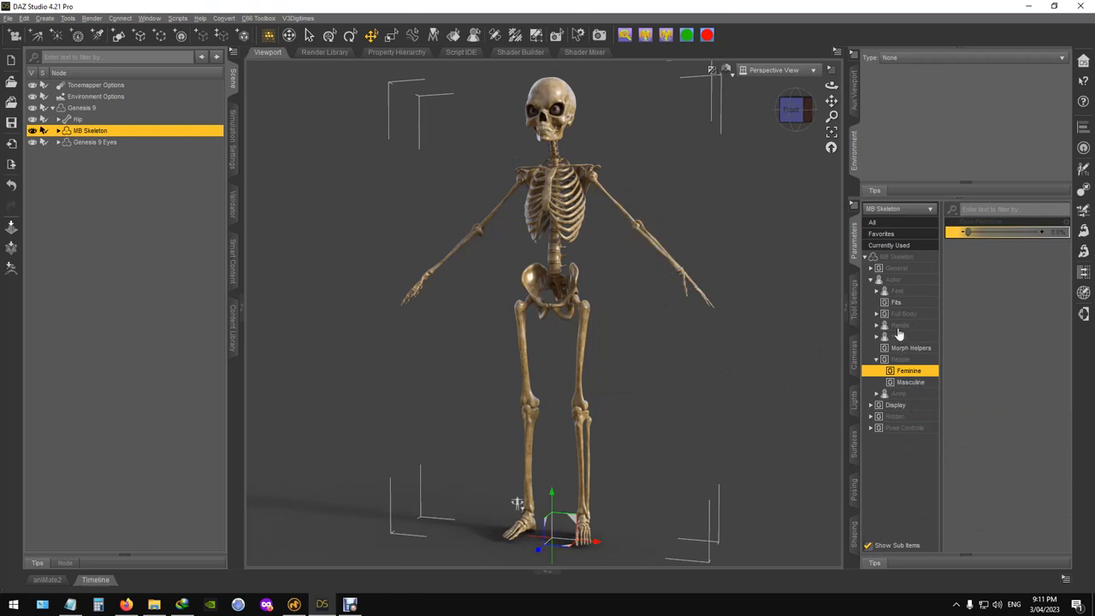
{"action": "mouse_move", "coordinate": [957, 335]}
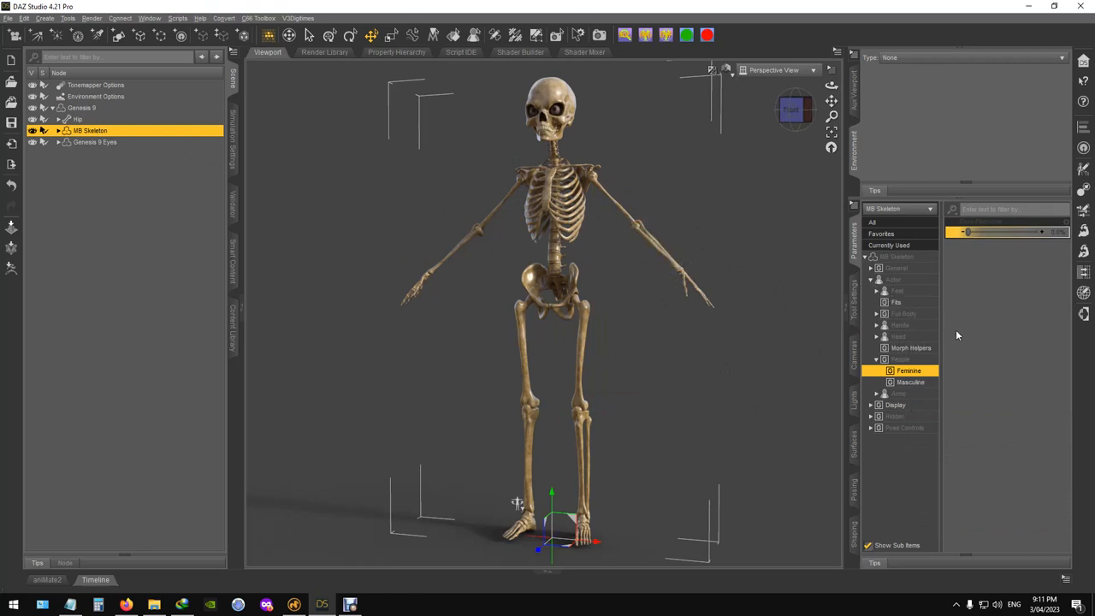
Dial up the Inflate Arms morph helper to thicken the skeleton's arm bones.
{"action": "left_click", "coordinate": [912, 348]}
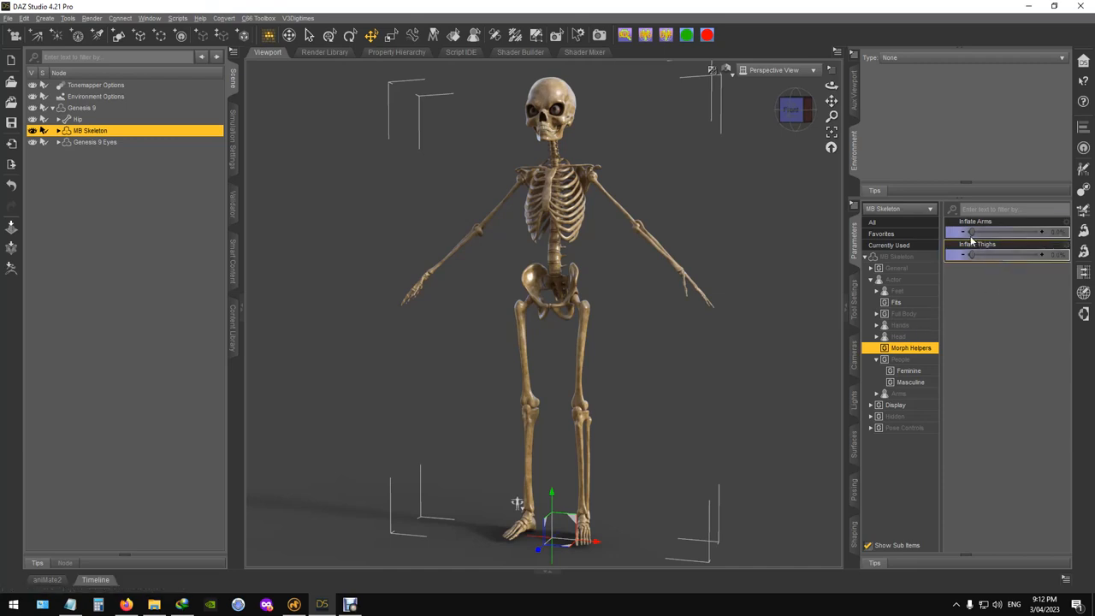
{"action": "left_click_drag", "start_coordinate": [971, 232], "coordinate": [1000, 232]}
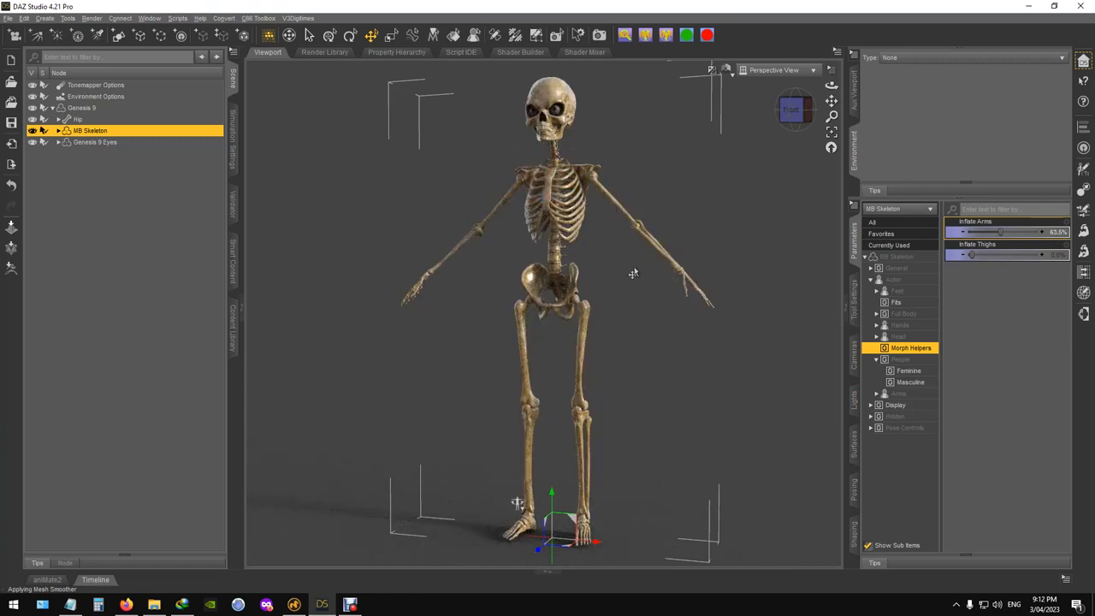
{"action": "left_click_drag", "start_coordinate": [1001, 233], "coordinate": [1006, 232]}
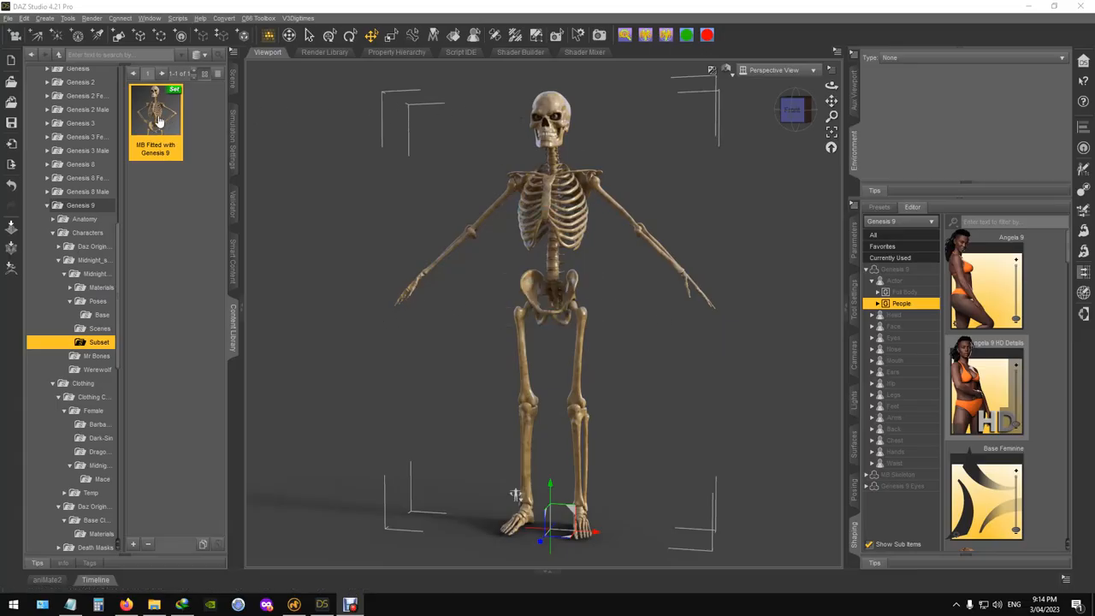
{"action": "mouse_move", "coordinate": [220, 175]}
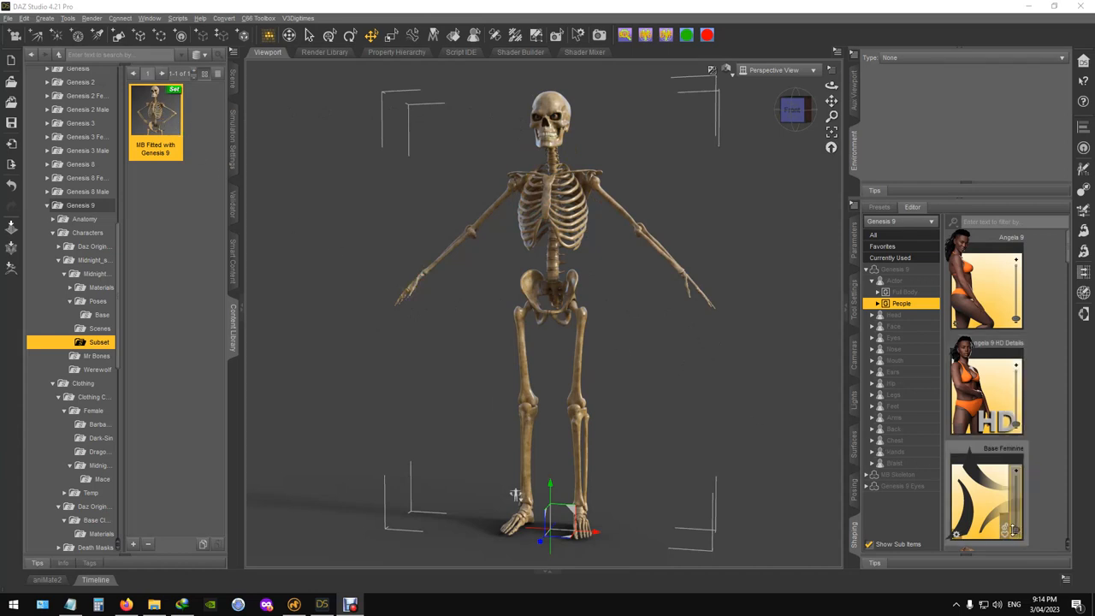
Check the scene items and reload the MB Fitted with Genesis 9 subset.
{"action": "left_click", "coordinate": [232, 72]}
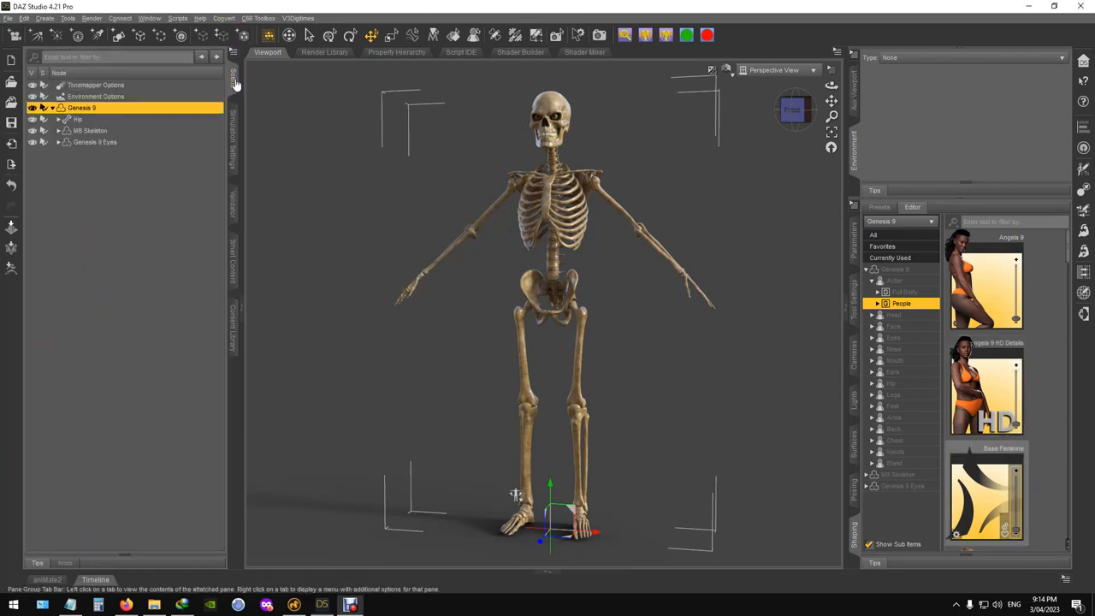
{"action": "mouse_move", "coordinate": [105, 168]}
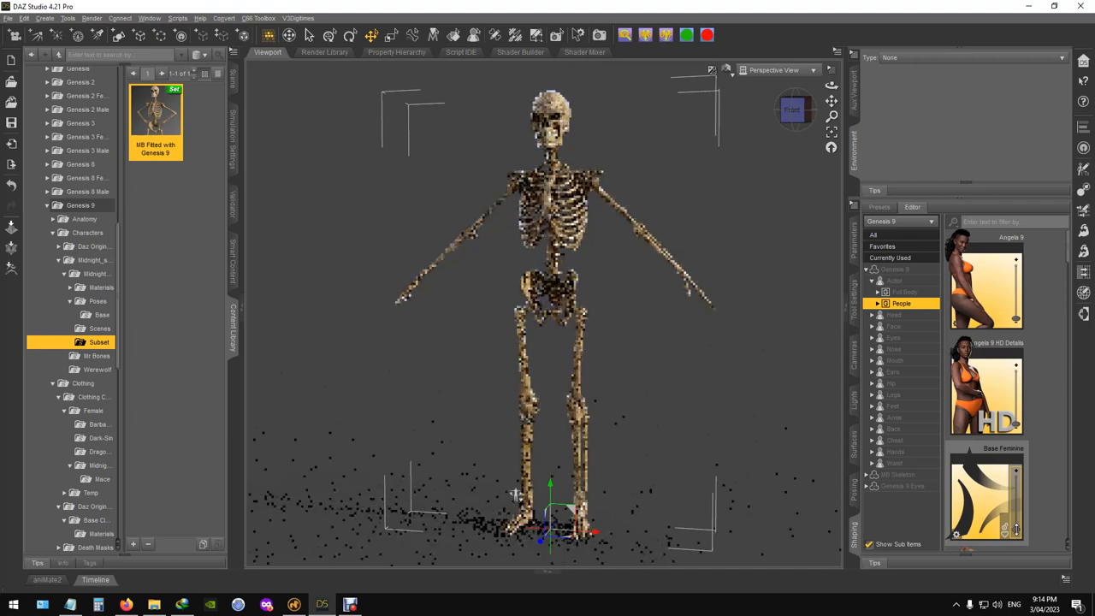
{"action": "double_click", "coordinate": [986, 496]}
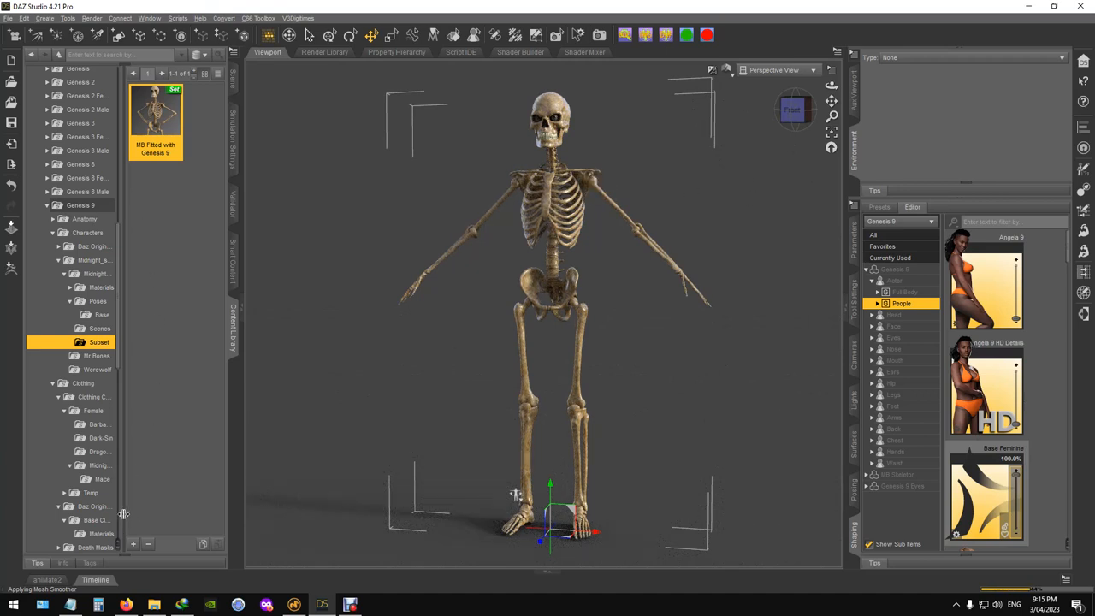
{"action": "mouse_move", "coordinate": [102, 487]}
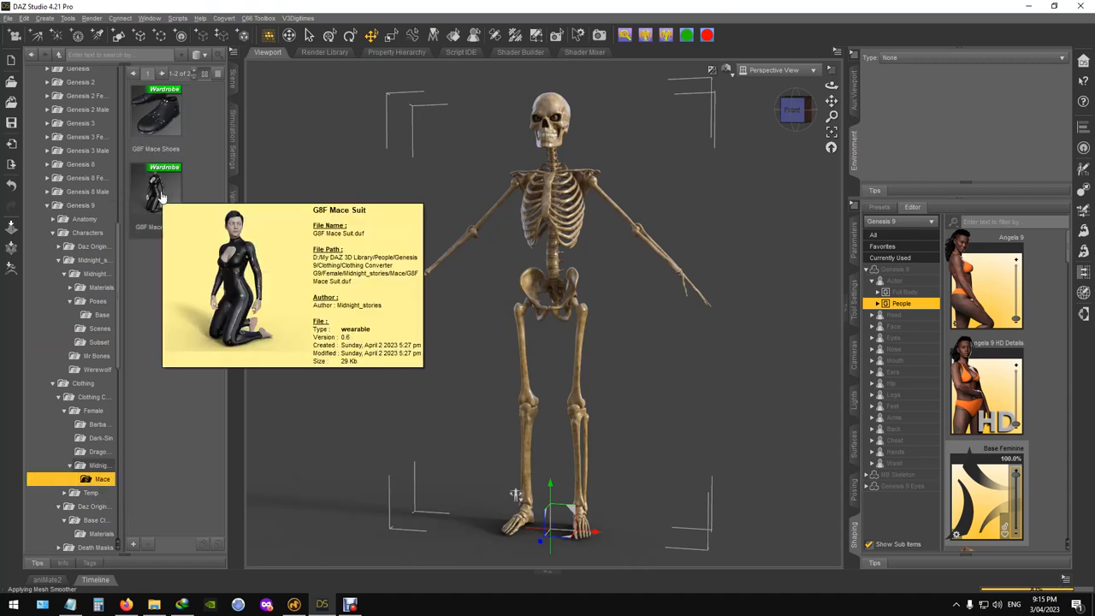
Conform the black G9F Mace Suit bodysuit onto the Genesis 9 skeleton figure.
{"action": "double_click", "coordinate": [156, 191]}
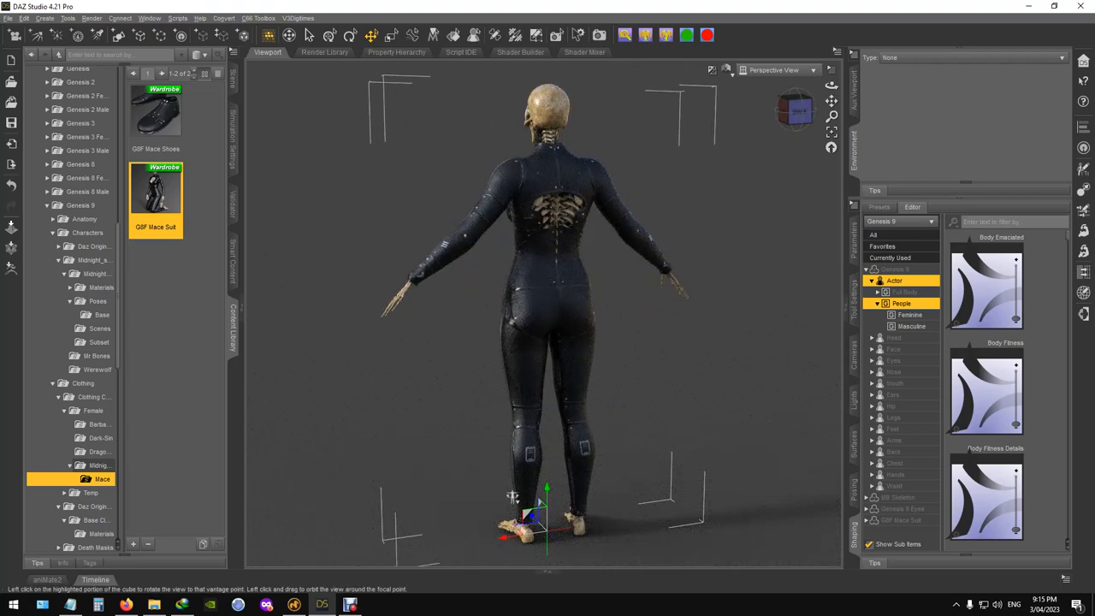
{"action": "scroll", "scroll_direction": "up", "scroll_amount": 3}
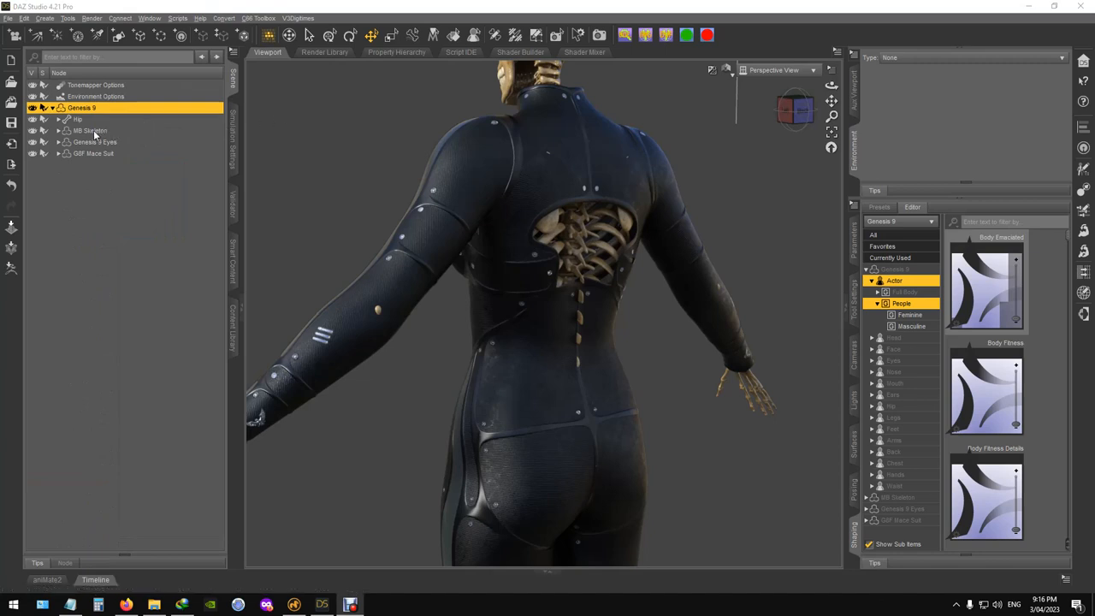
Set the MB Skeleton's Fit to Body morph to 100% and view the figure from the front.
{"action": "left_click", "coordinate": [92, 130]}
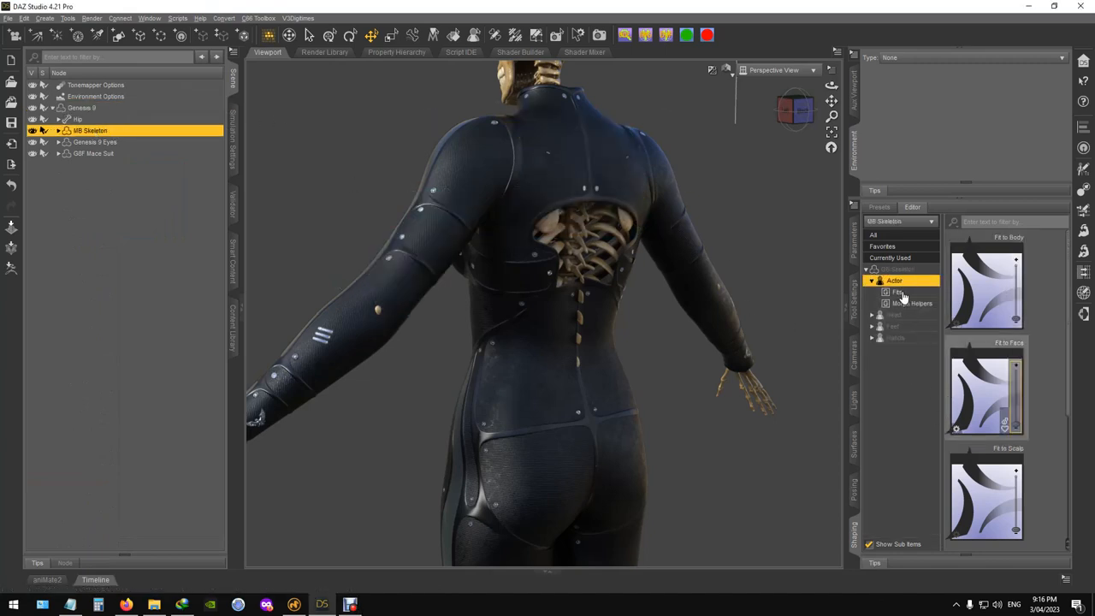
{"action": "left_click", "coordinate": [898, 290]}
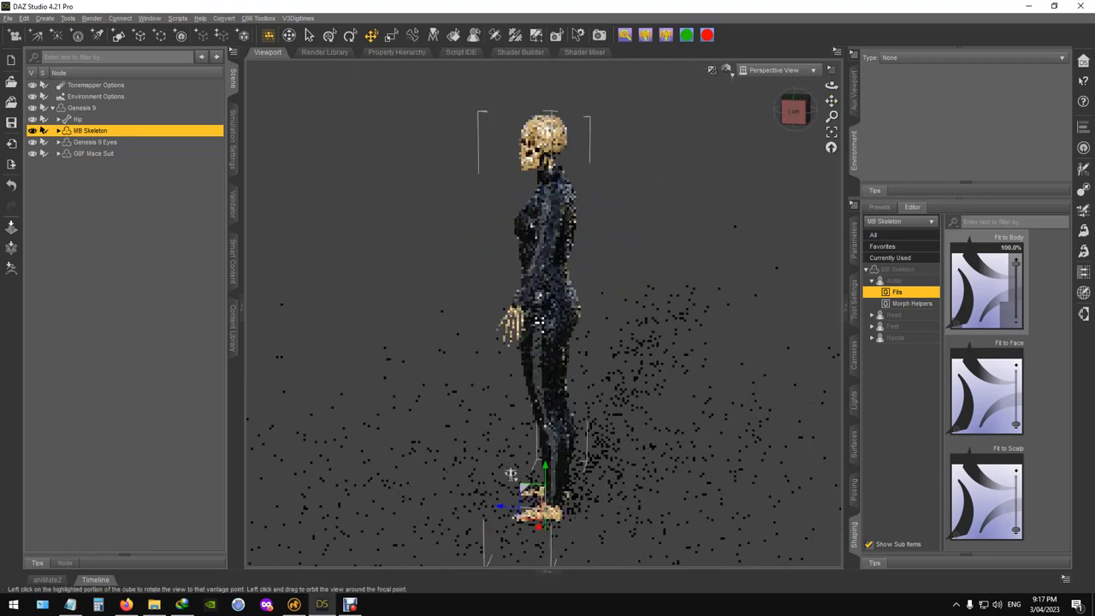
{"action": "left_click", "coordinate": [790, 112]}
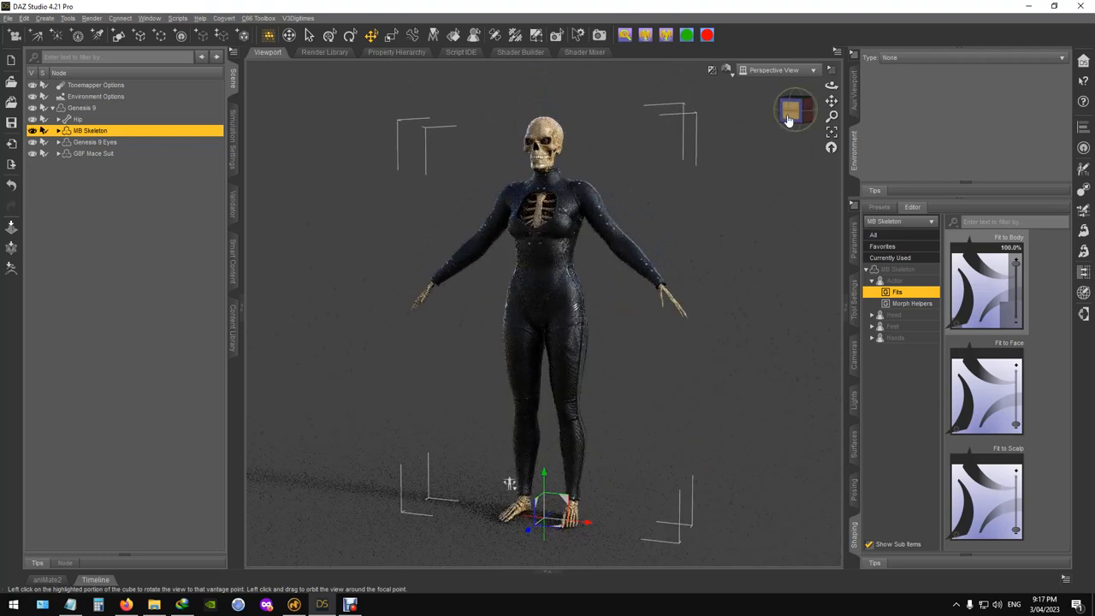